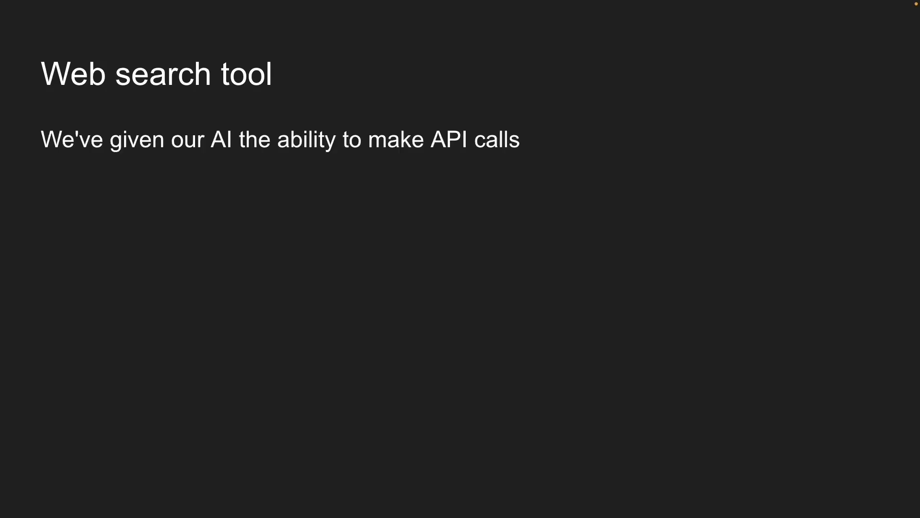
Create api/web-search-tool with a route.ts copied from the weather route, plus a ui/web-search-tool folder.
{"action": "key", "text": "right"}
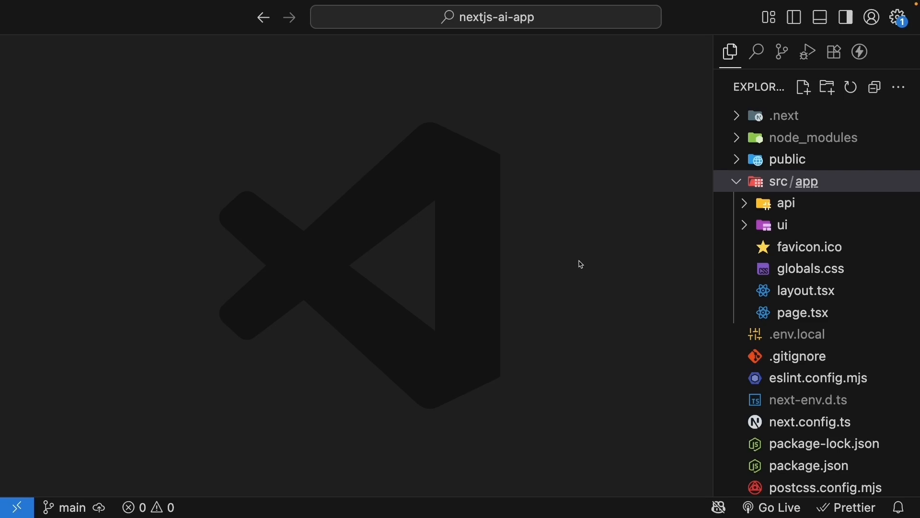
{"action": "left_click", "coordinate": [785, 203]}
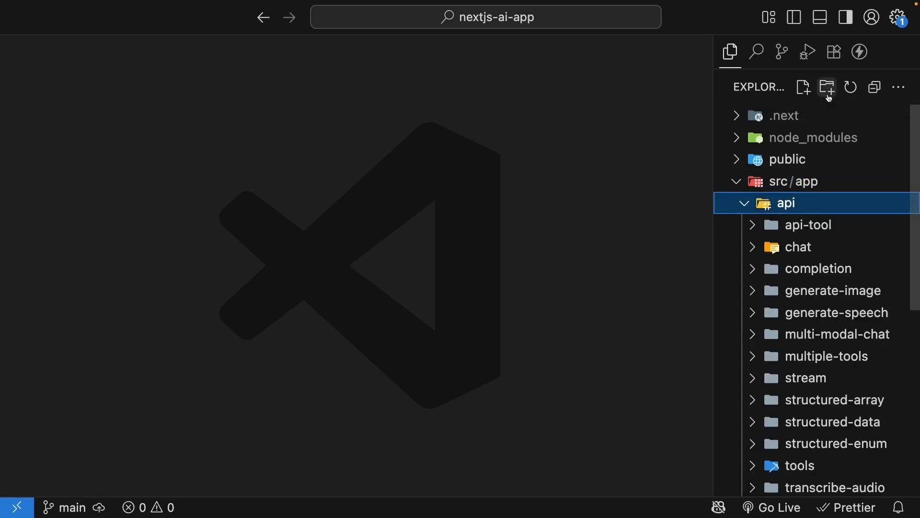
{"action": "type", "text": "web-search-tool"}
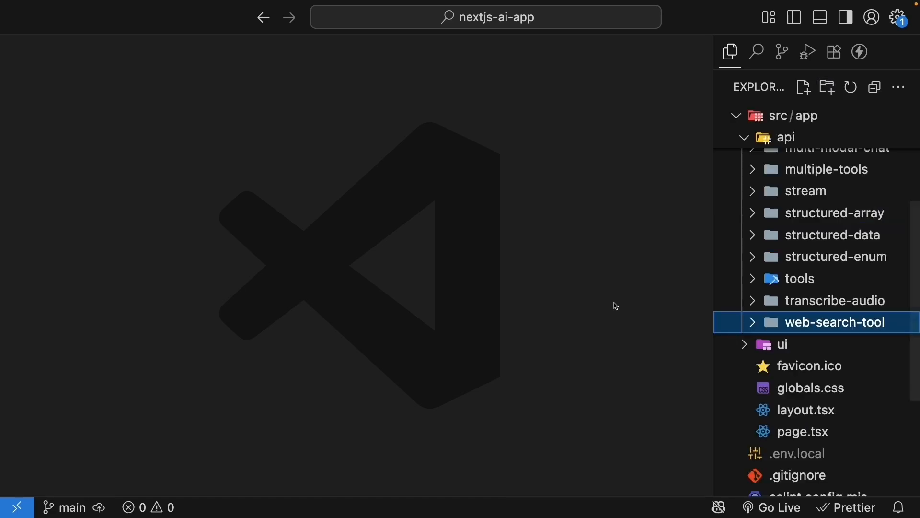
{"action": "left_click", "coordinate": [799, 278]}
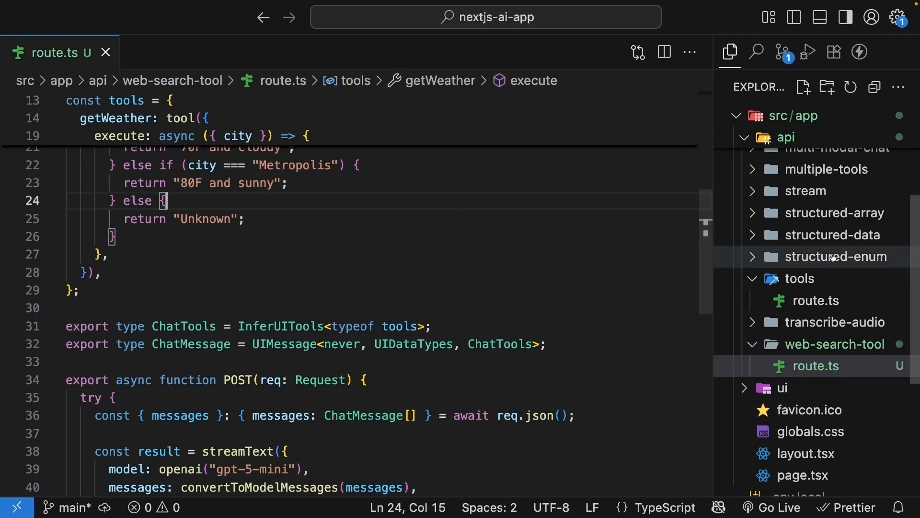
{"action": "left_click", "coordinate": [781, 276]}
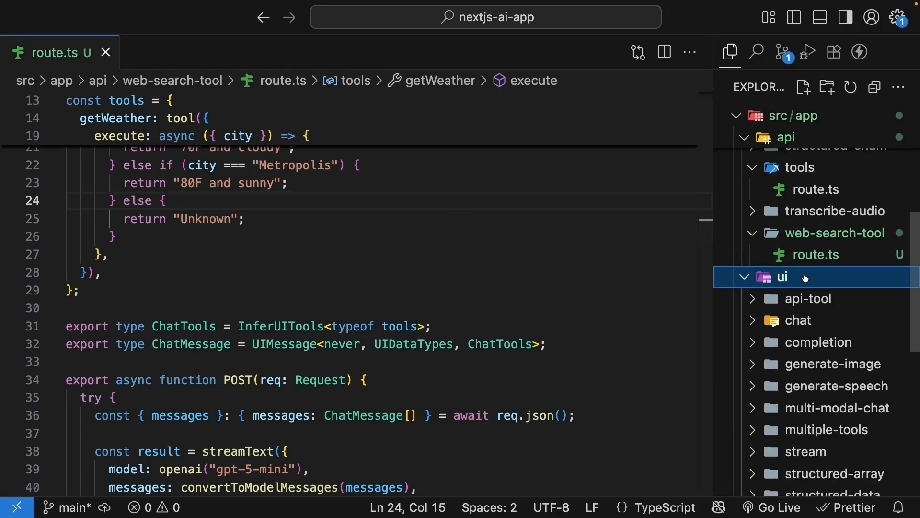
{"action": "type", "text": "web-search-tool"}
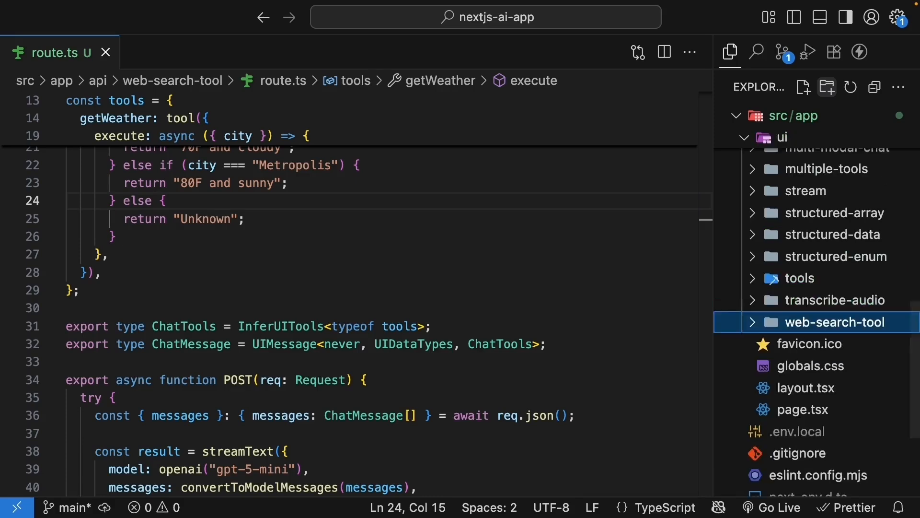
{"action": "mouse_move", "coordinate": [817, 278]}
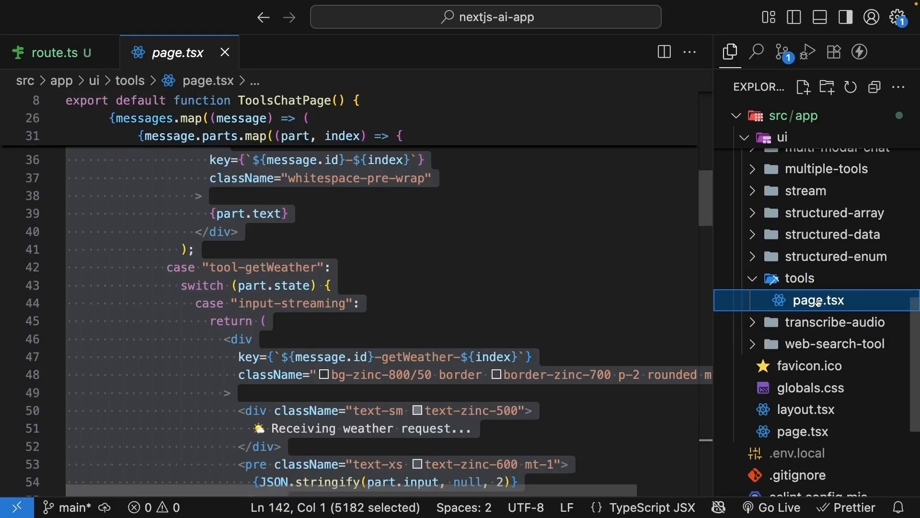
Create ui/web-search-tool/page.tsx defining WebSearchToolPage that calls /api/web-search-tool.
{"action": "left_click", "coordinate": [816, 366]}
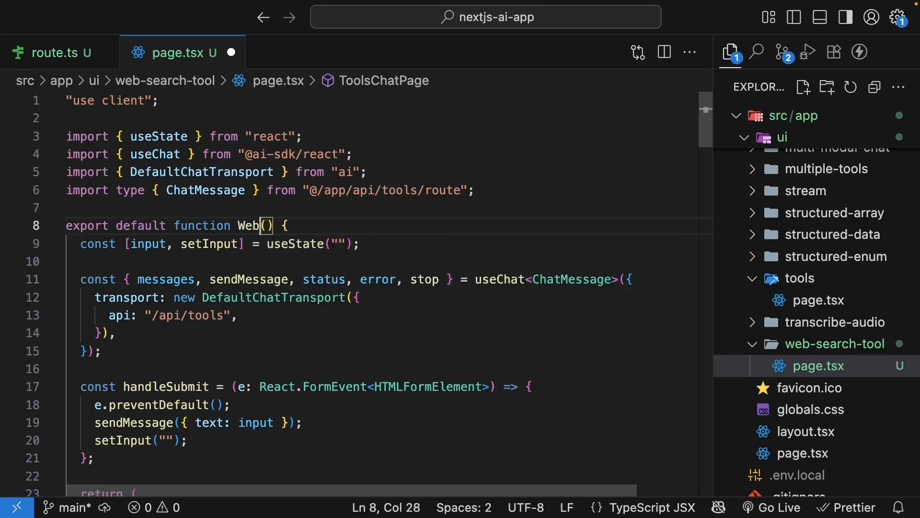
{"action": "type", "text": "SearchToolPage"}
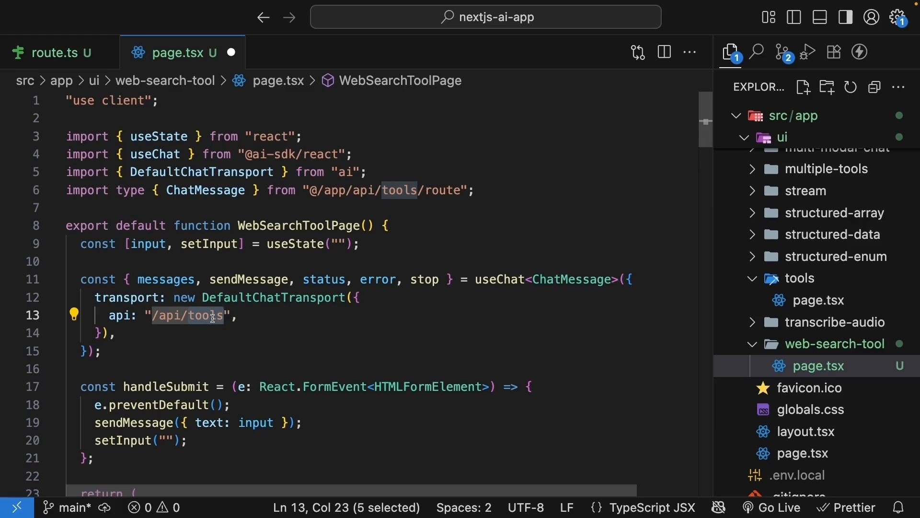
{"action": "type", "text": "web-sea"}
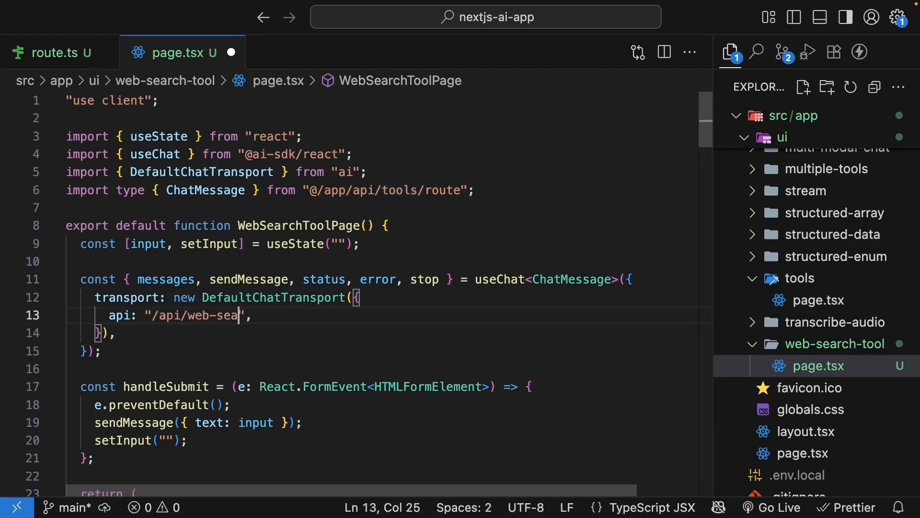
{"action": "type", "text": "rch-tool"}
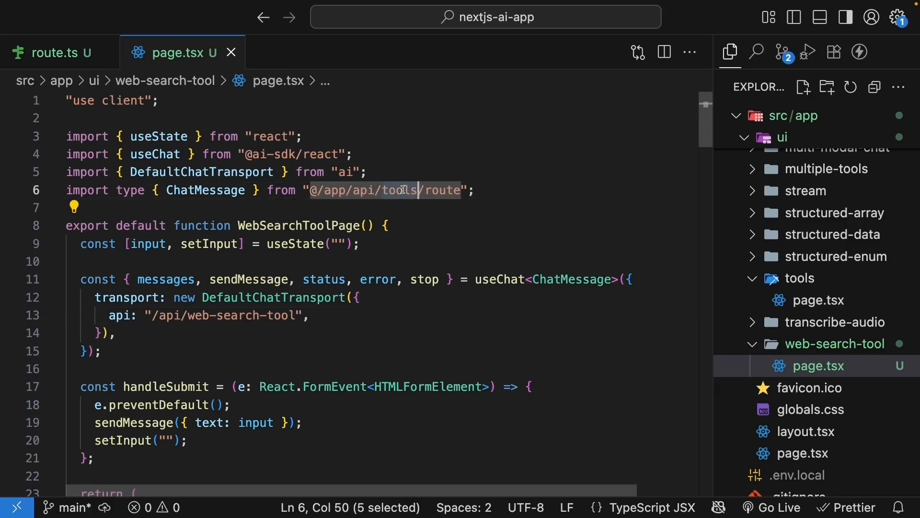
{"action": "type", "text": "web-sear"}
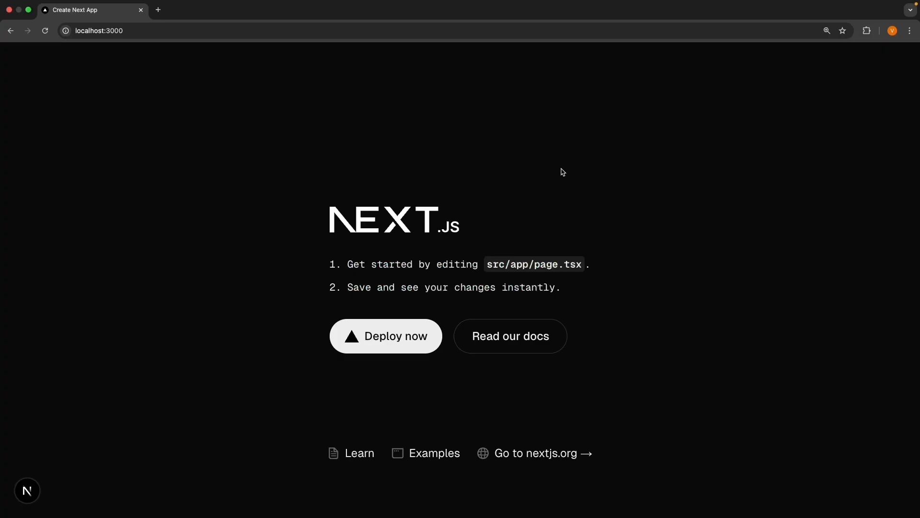
Ask localhost:3000/ui/web-search-tool for the latest Next.js version and highlight the no-web-access reply.
{"action": "left_click", "coordinate": [106, 31]}
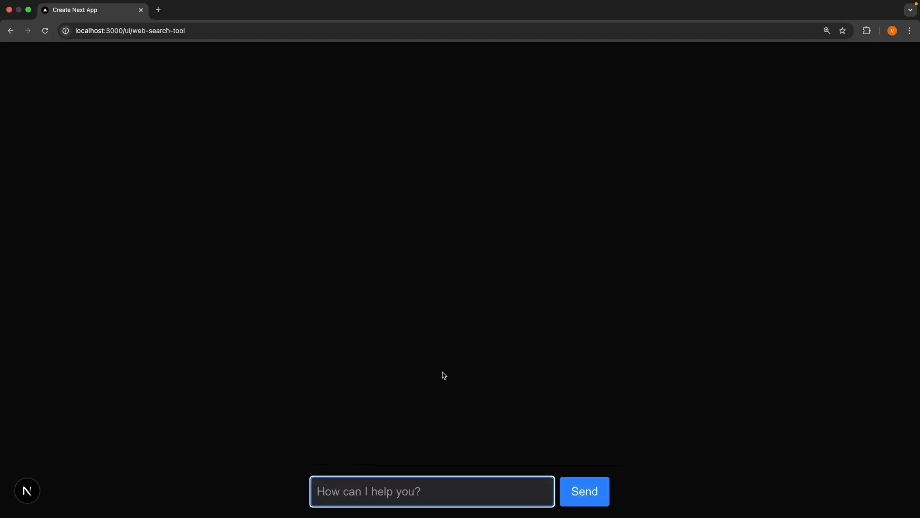
{"action": "type", "text": "What's the latest"}
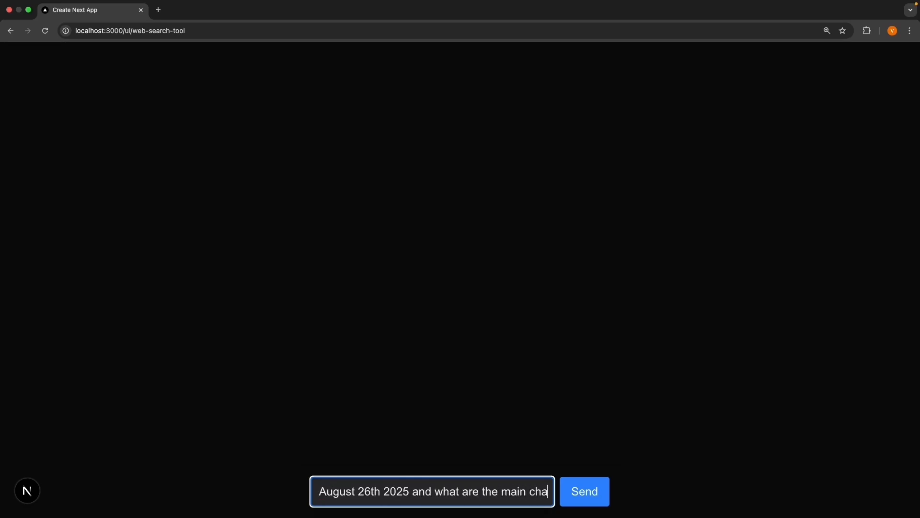
{"action": "left_click", "coordinate": [584, 491]}
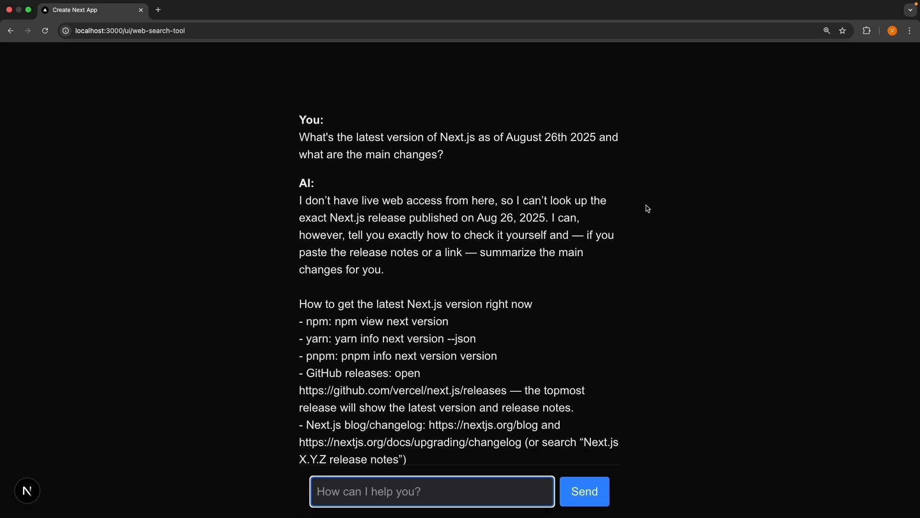
{"action": "left_click_drag", "start_coordinate": [298, 200], "coordinate": [459, 201]}
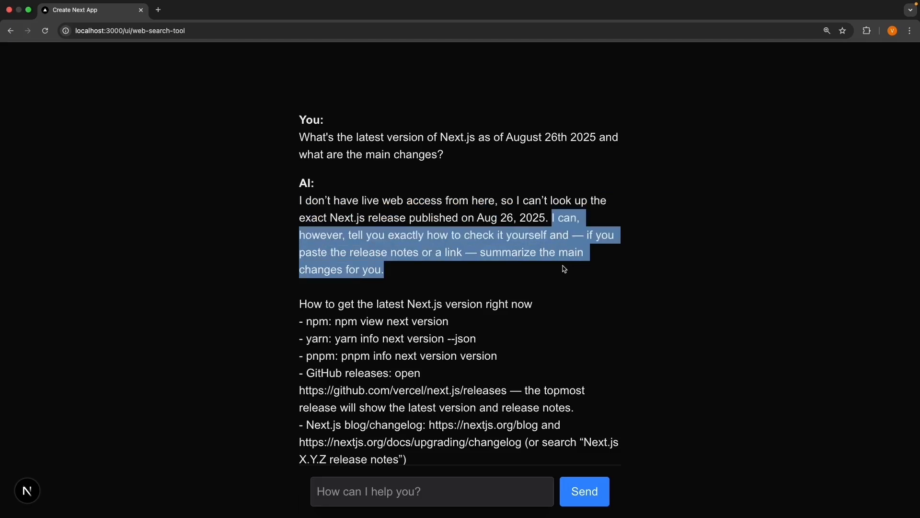
{"action": "left_click", "coordinate": [610, 248]}
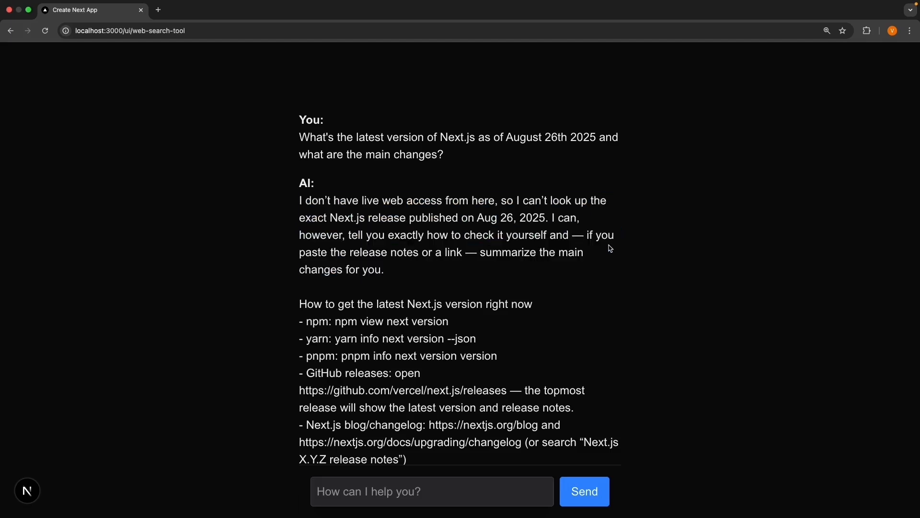
{"action": "mouse_move", "coordinate": [640, 238]}
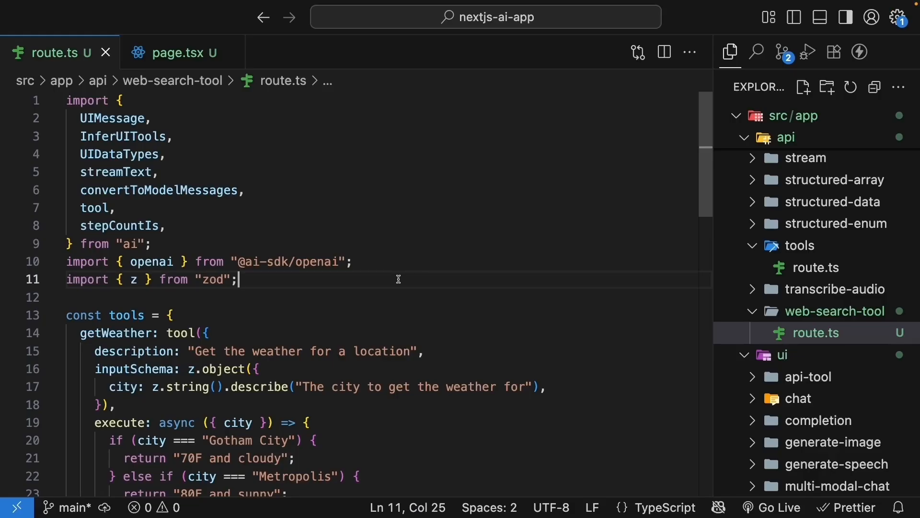
In route.ts, drop getWeather, zod and tool imports and add web_search_preview: openai.tools.webSearchPreview({}).
{"action": "scroll", "scroll_direction": "down", "scroll_amount": 3}
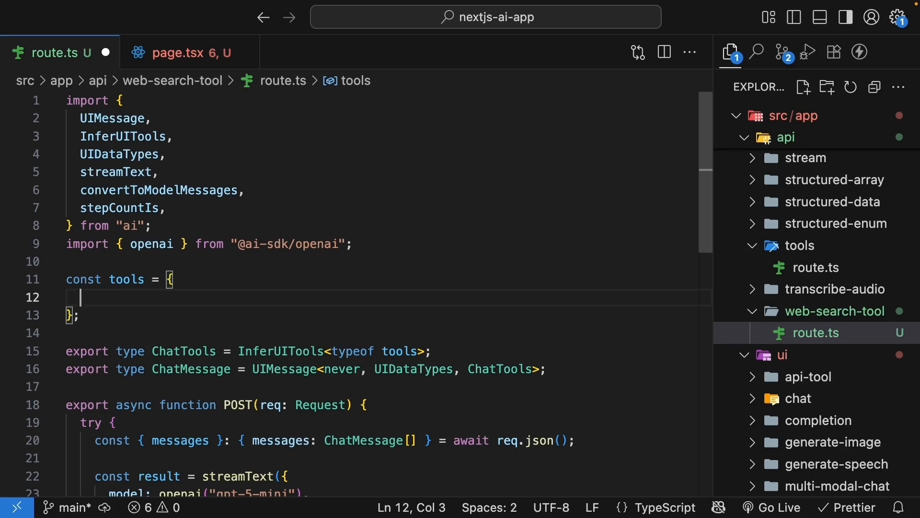
{"action": "type", "text": "web_sear"}
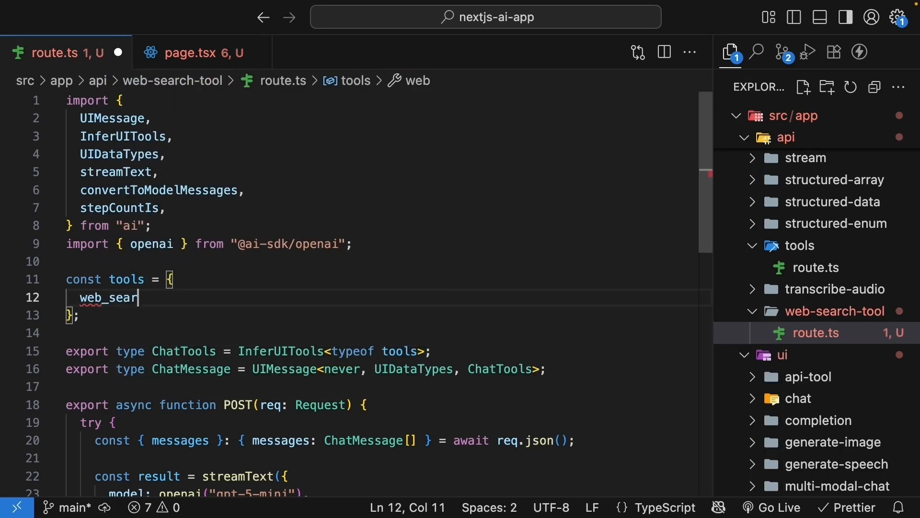
{"action": "type", "text": "ch_preview: openai.tools.webSearchPreview"}
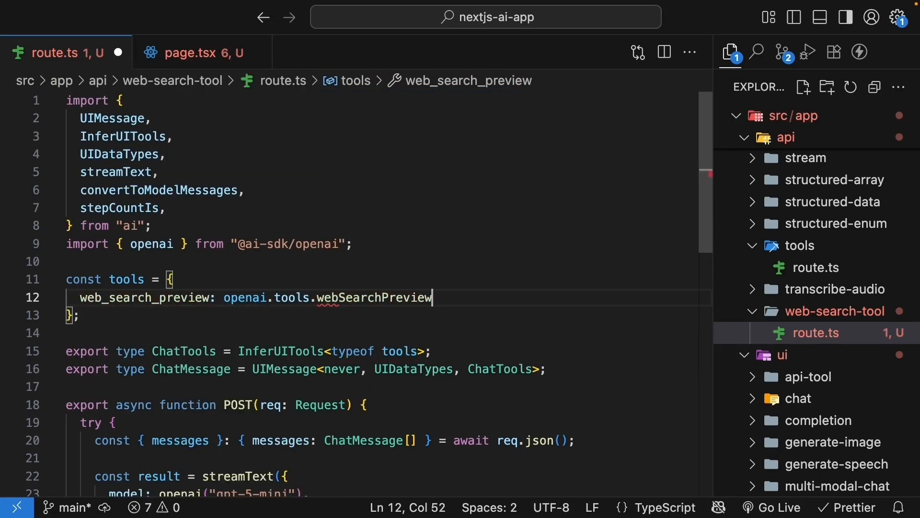
{"action": "type", "text": "()"}
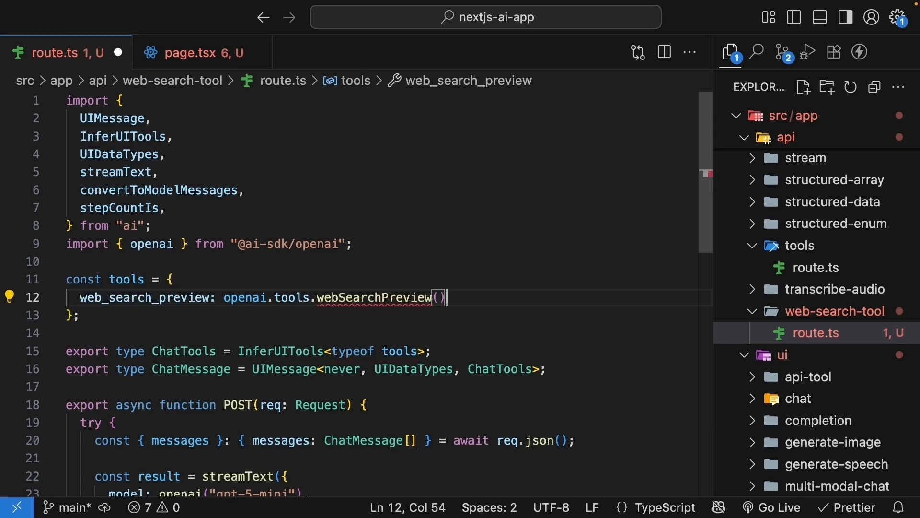
{"action": "type", "text": "{},"}
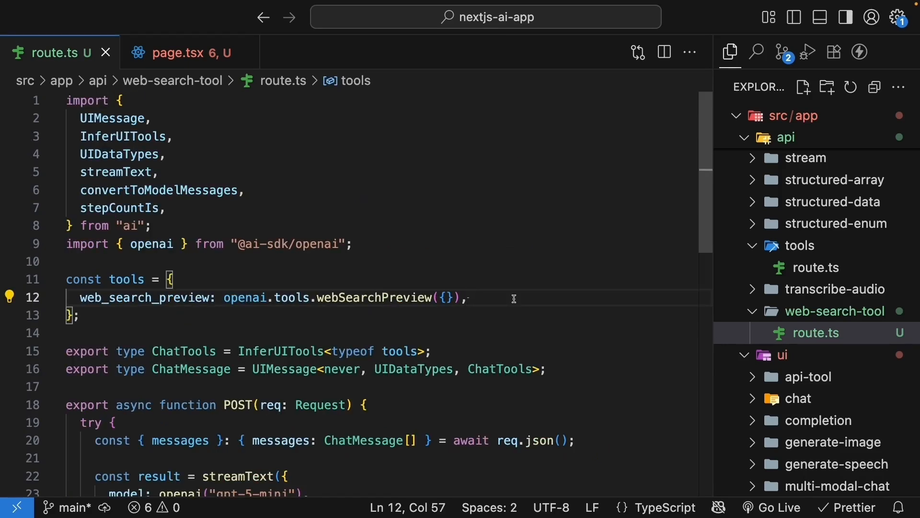
{"action": "left_click", "coordinate": [466, 297]}
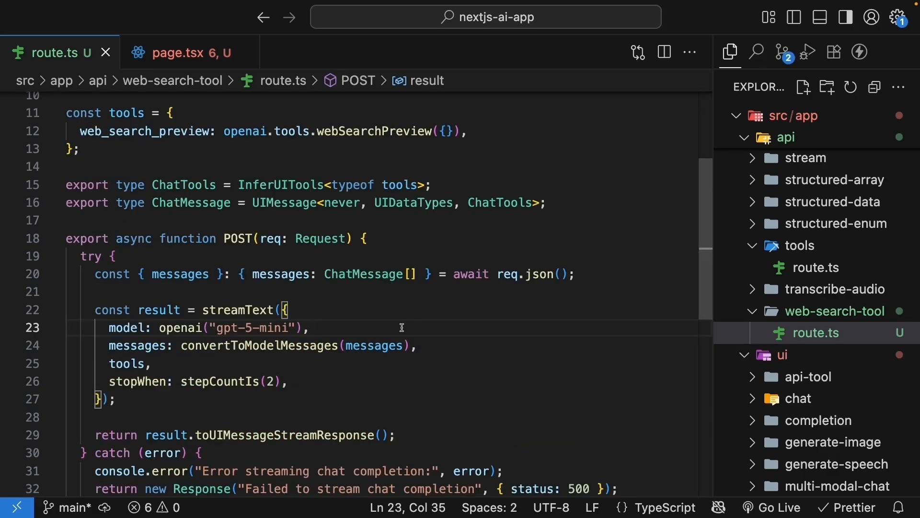
{"action": "mouse_move", "coordinate": [390, 314]}
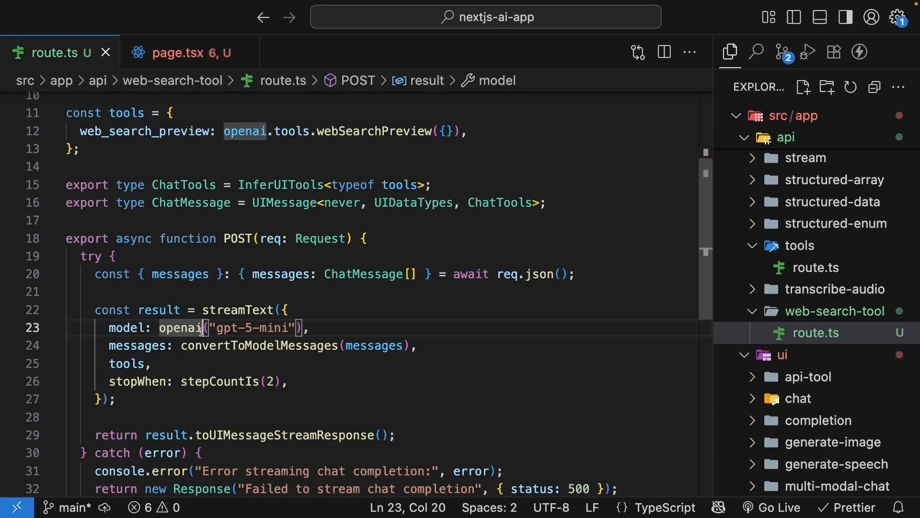
{"action": "type", "text": ".response"}
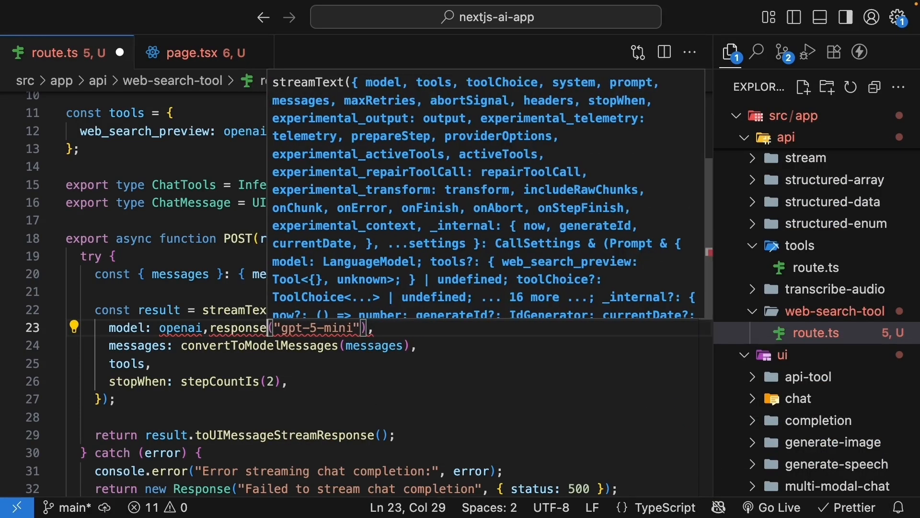
{"action": "left_click", "coordinate": [382, 328]}
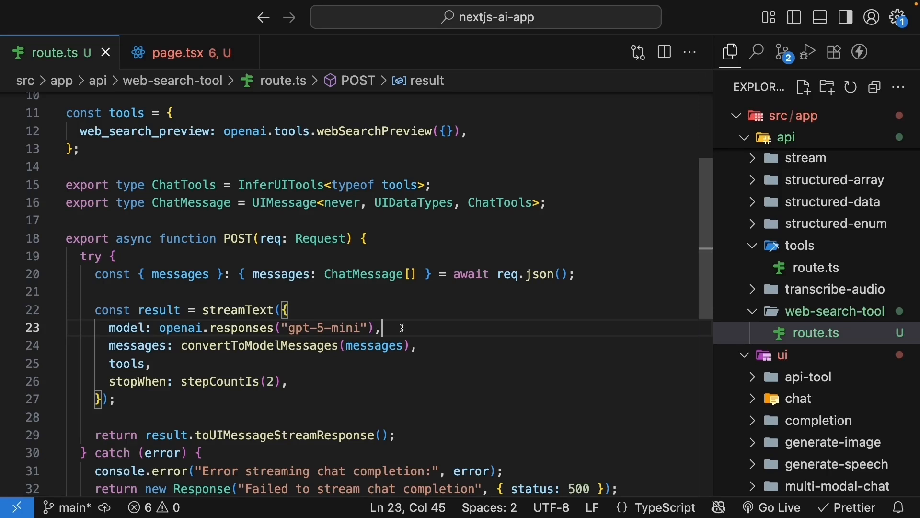
{"action": "double_click", "coordinate": [240, 327]}
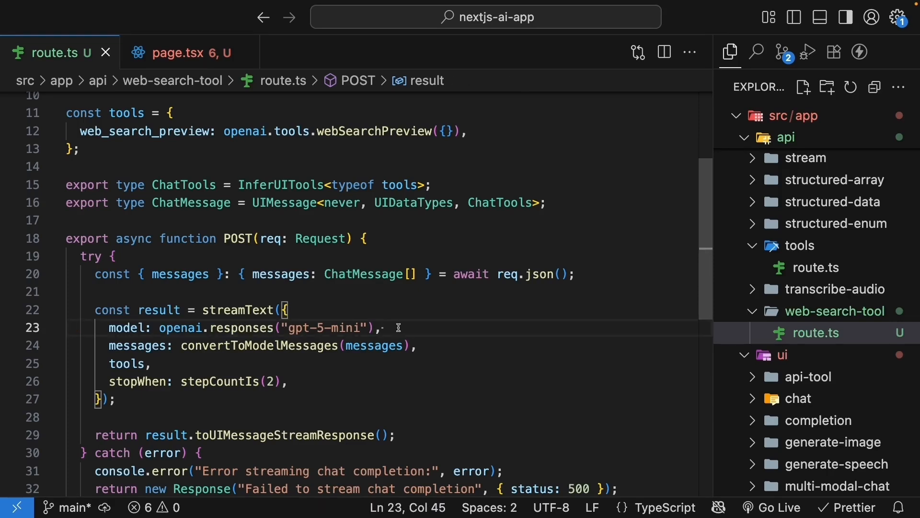
{"action": "double_click", "coordinate": [240, 327]}
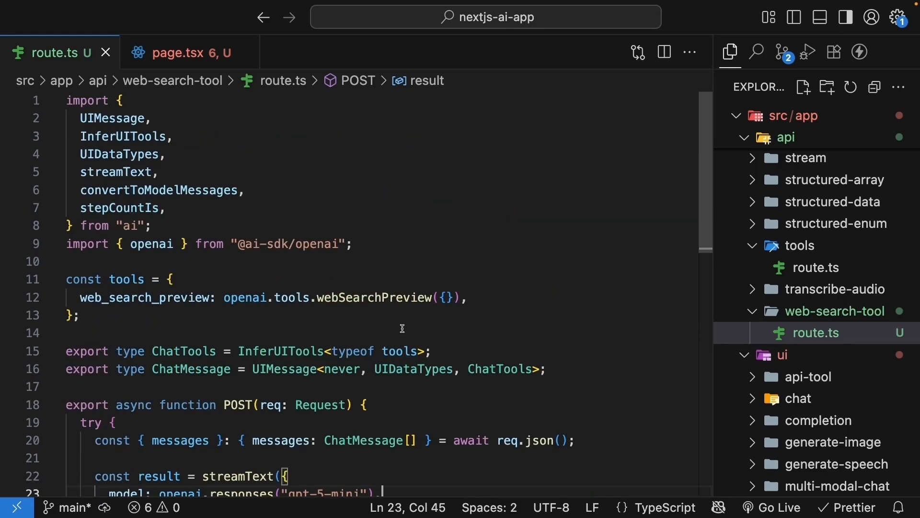
In page.tsx, rename the tool-getWeather case to tool-web_search_preview with searching/complete/failed web messages.
{"action": "left_click", "coordinate": [182, 53]}
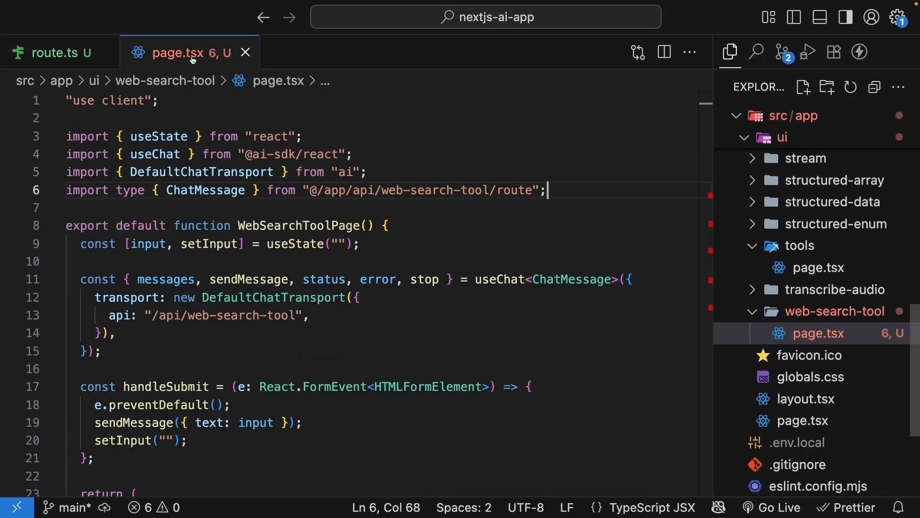
{"action": "mouse_move", "coordinate": [470, 247]}
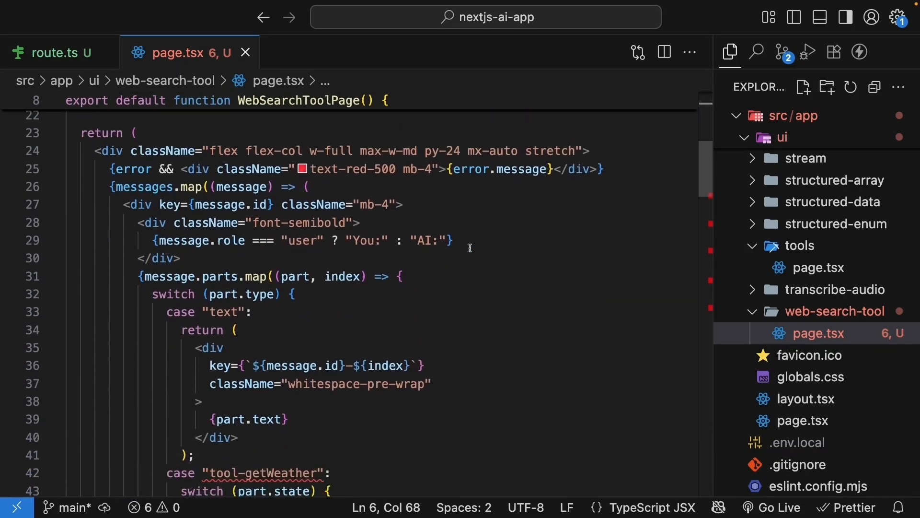
{"action": "scroll", "scroll_direction": "down", "scroll_amount": 3}
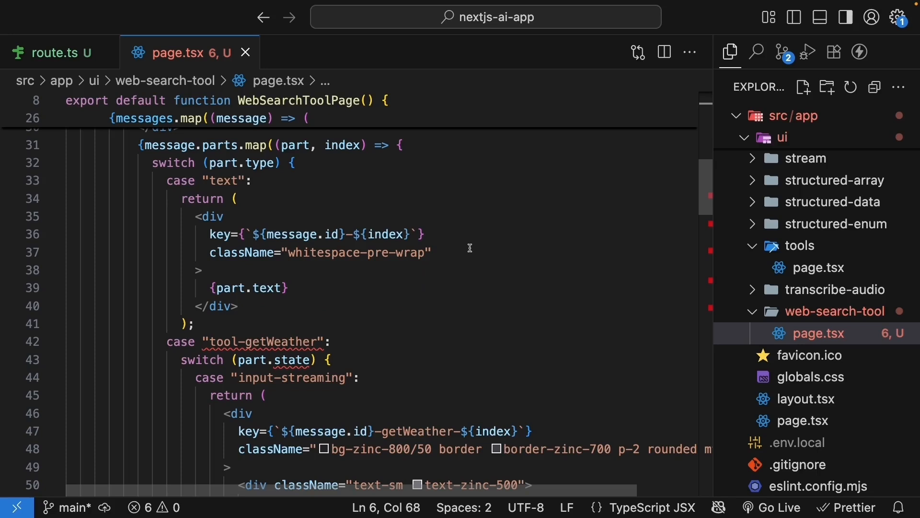
{"action": "mouse_move", "coordinate": [397, 293]}
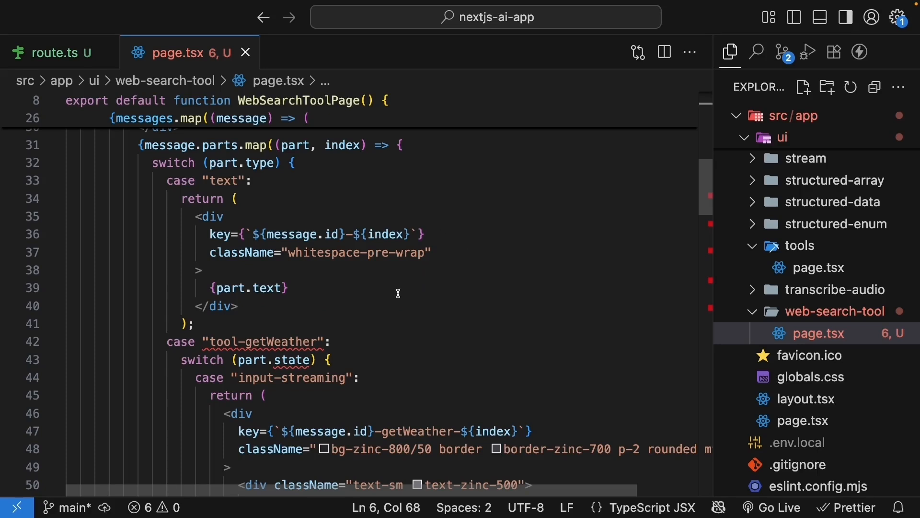
{"action": "scroll", "scroll_direction": "down", "scroll_amount": 3}
{"action": "type", "text": "web"}
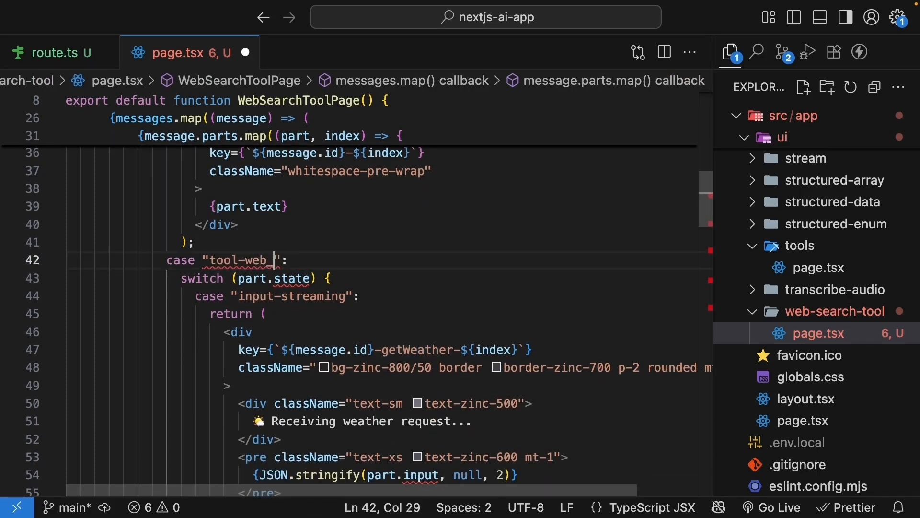
{"action": "type", "text": "_search_preview"}
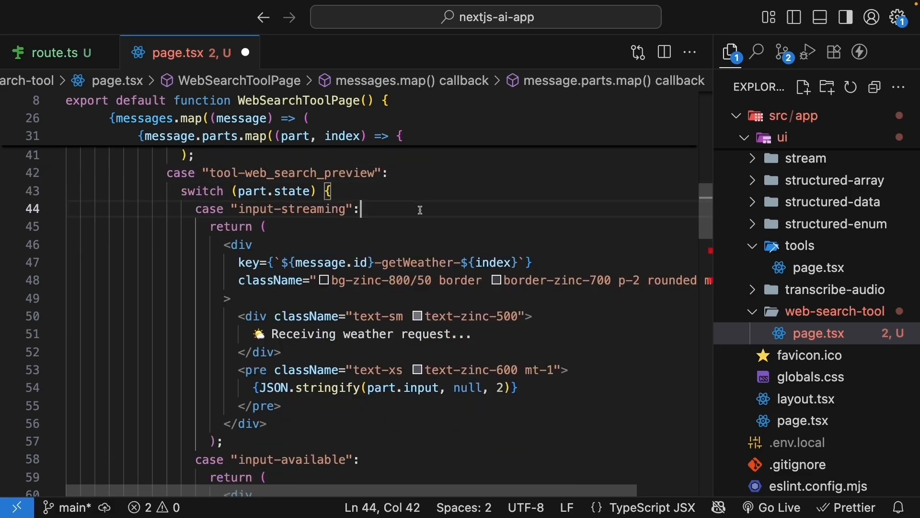
{"action": "scroll", "scroll_direction": "down", "scroll_amount": 3}
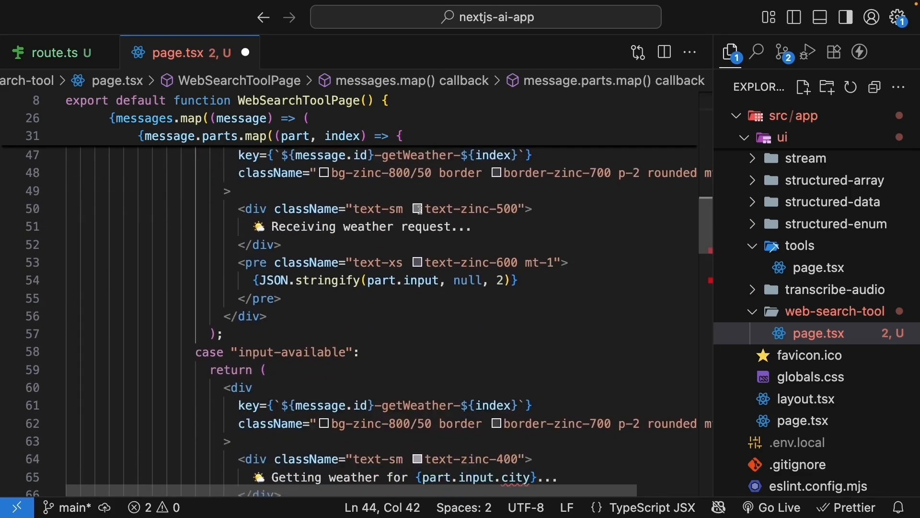
{"action": "scroll", "scroll_direction": "down", "scroll_amount": 3}
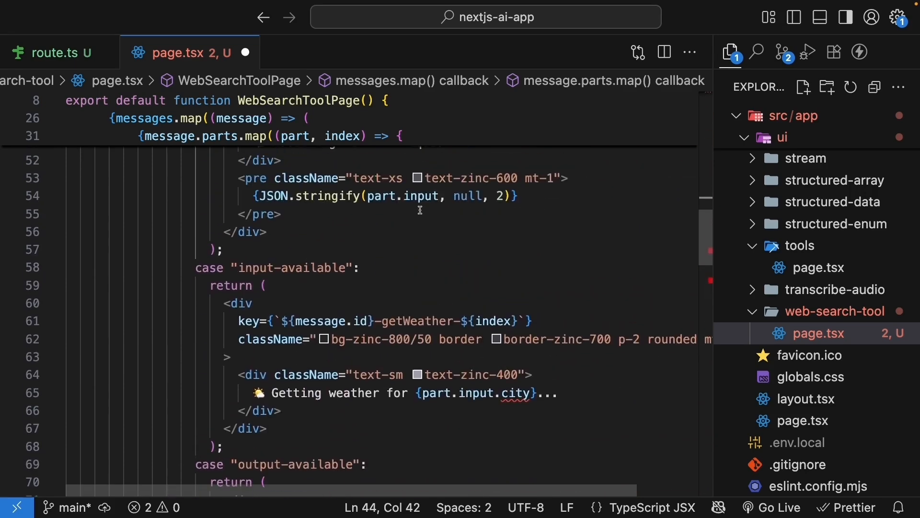
{"action": "scroll", "scroll_direction": "down", "scroll_amount": 3}
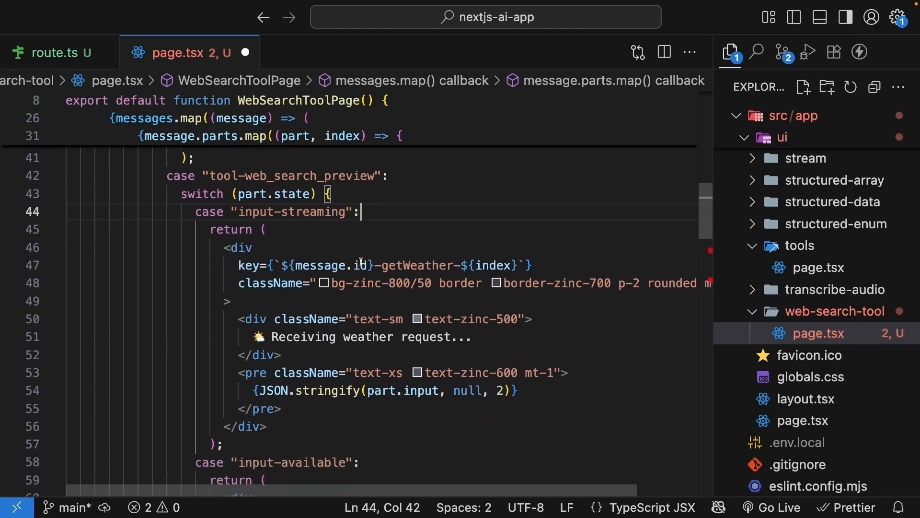
{"action": "left_click_drag", "start_coordinate": [363, 212], "coordinate": [225, 429]}
{"action": "type", "text": "🔍 Searching the web..."}
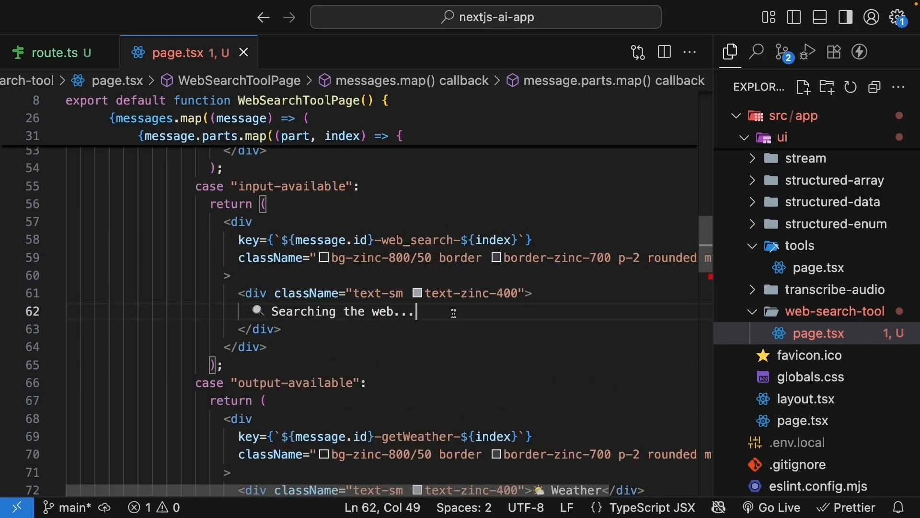
{"action": "mouse_move", "coordinate": [434, 314]}
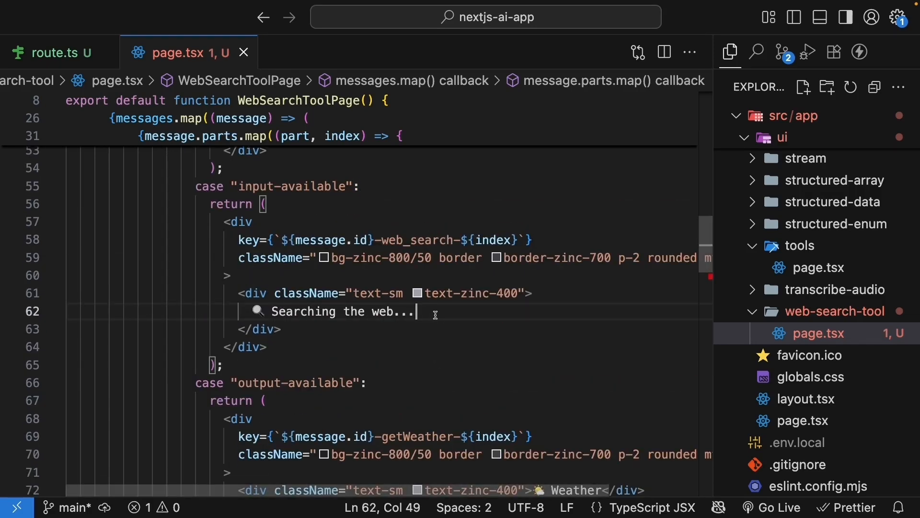
{"action": "scroll", "scroll_direction": "down", "scroll_amount": 3}
{"action": "type", "text": "✅ Web search complete"}
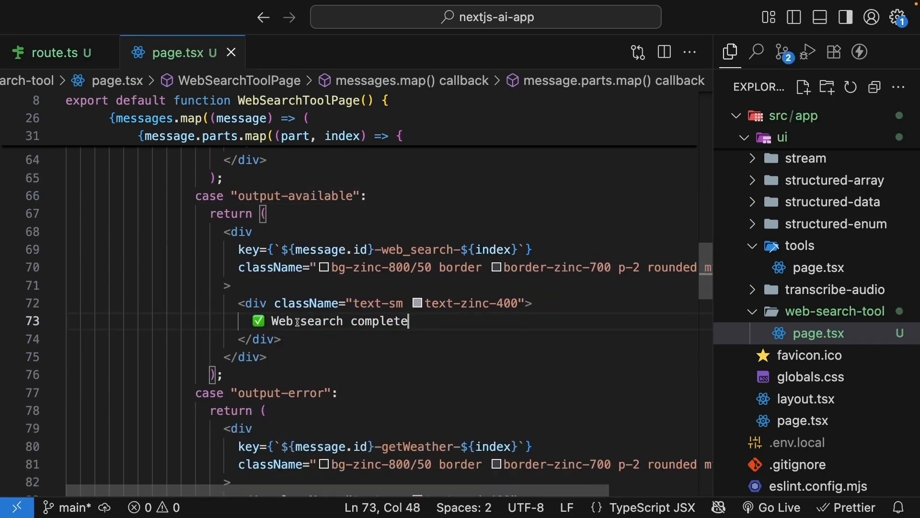
{"action": "scroll", "scroll_direction": "down", "scroll_amount": 3}
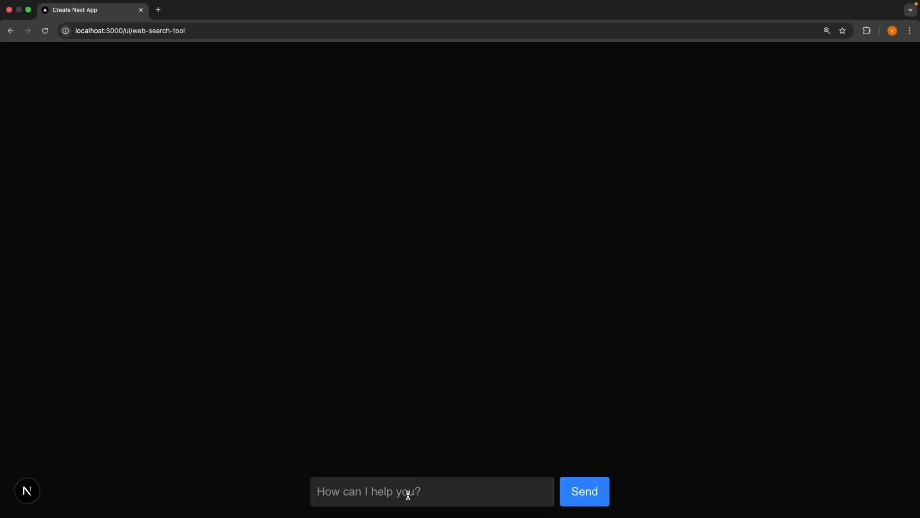
Ask the chat 'What's the latest version of Next.js as of August' and send it.
{"action": "type", "text": "What's the latest version of Next.js as of August"}
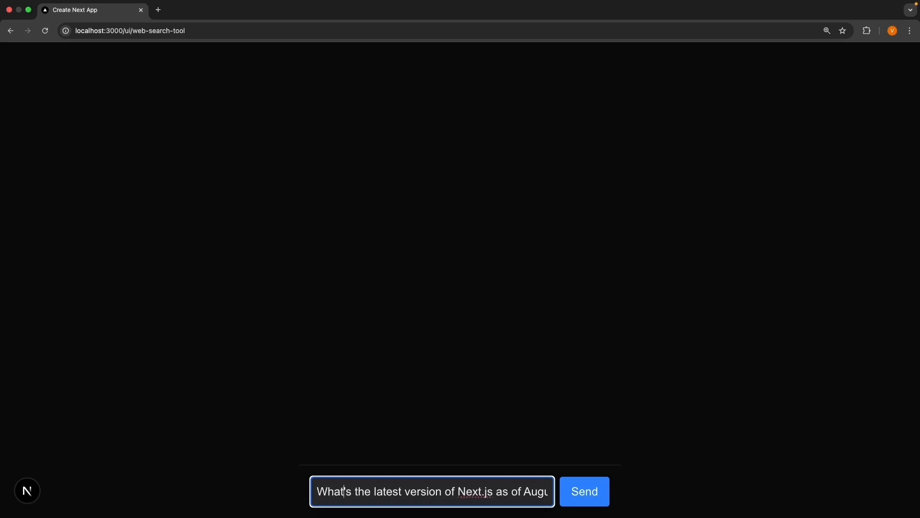
{"action": "left_click", "coordinate": [583, 492]}
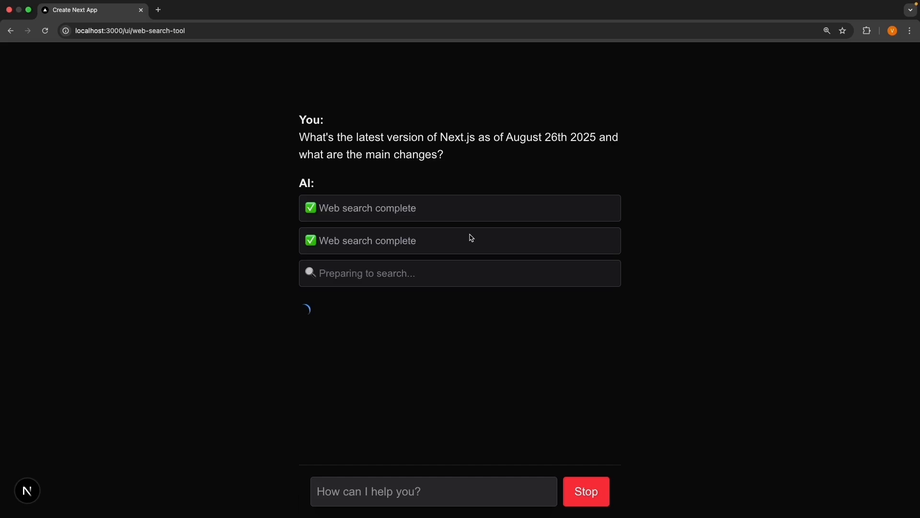
{"action": "mouse_move", "coordinate": [726, 248]}
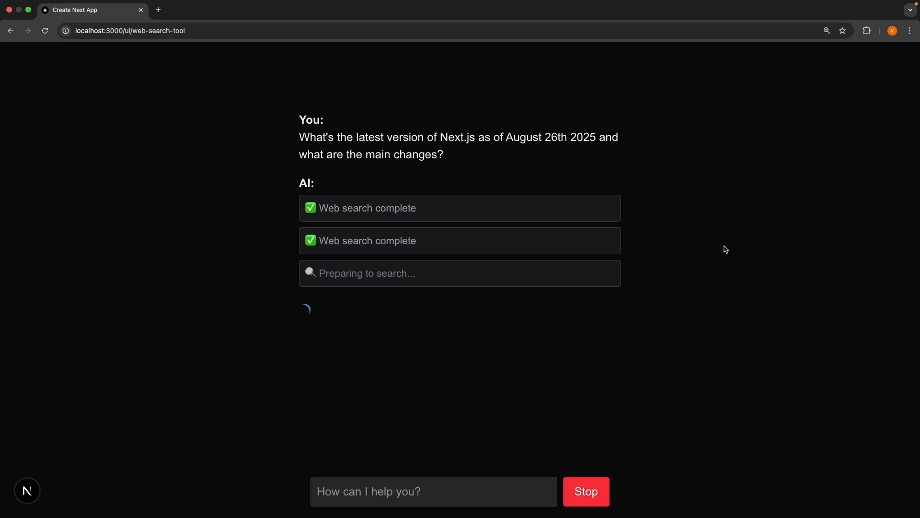
{"action": "mouse_move", "coordinate": [516, 244]}
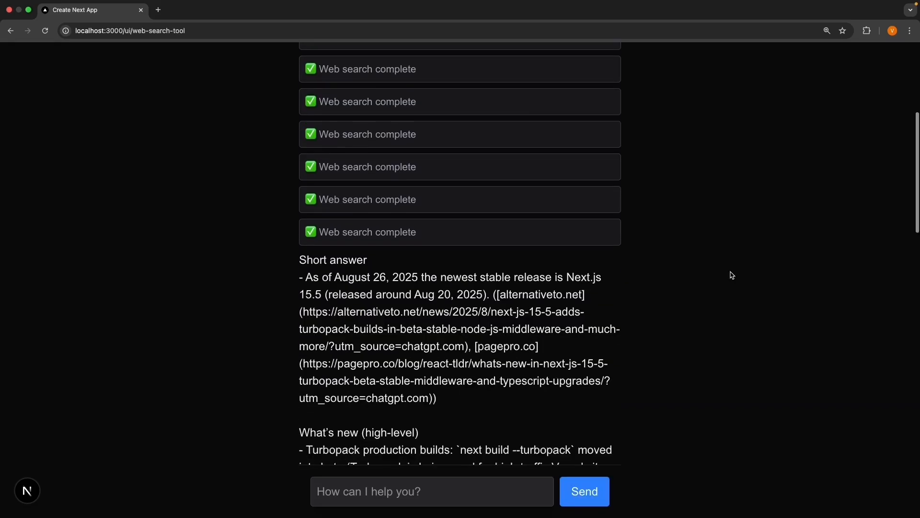
Scroll through the Web search complete entries and the answer naming Next.js 15.5.
{"action": "scroll", "scroll_direction": "down", "scroll_amount": 3}
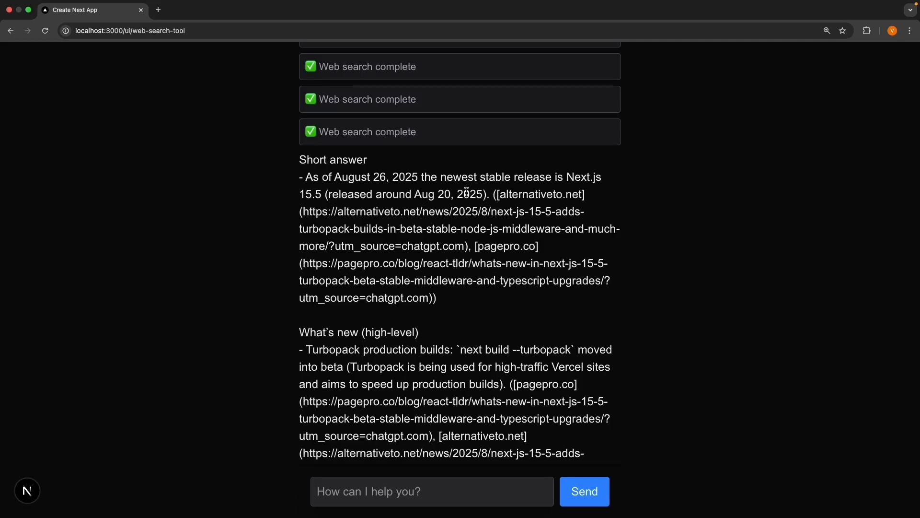
{"action": "scroll", "scroll_direction": "down", "scroll_amount": 3}
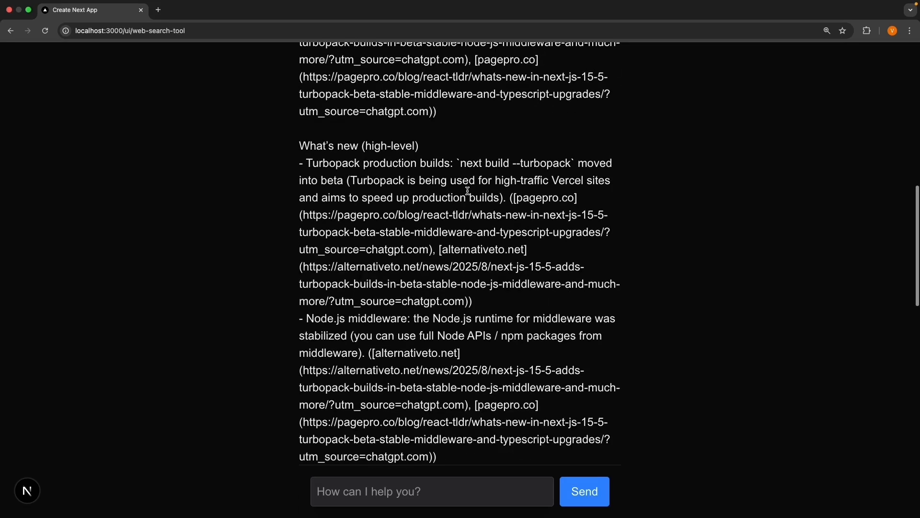
{"action": "scroll", "scroll_direction": "down", "scroll_amount": 3}
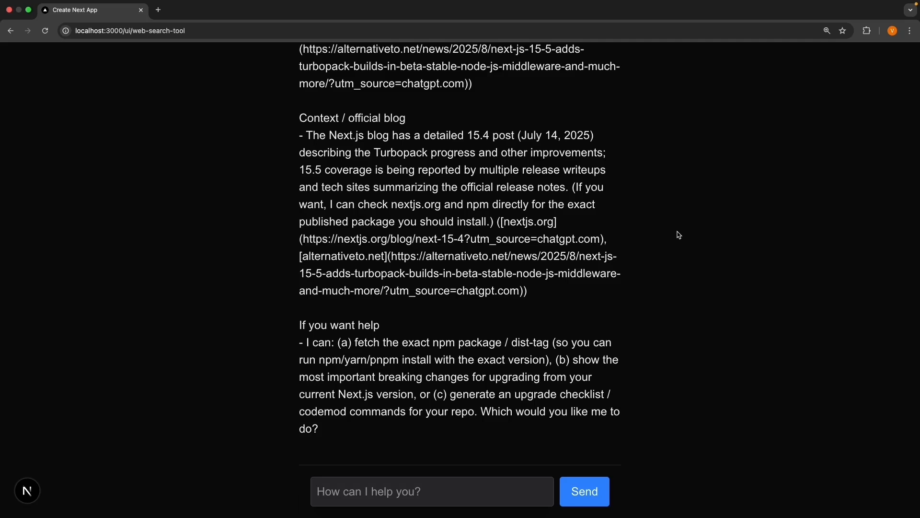
{"action": "scroll", "scroll_direction": "down", "scroll_amount": 3}
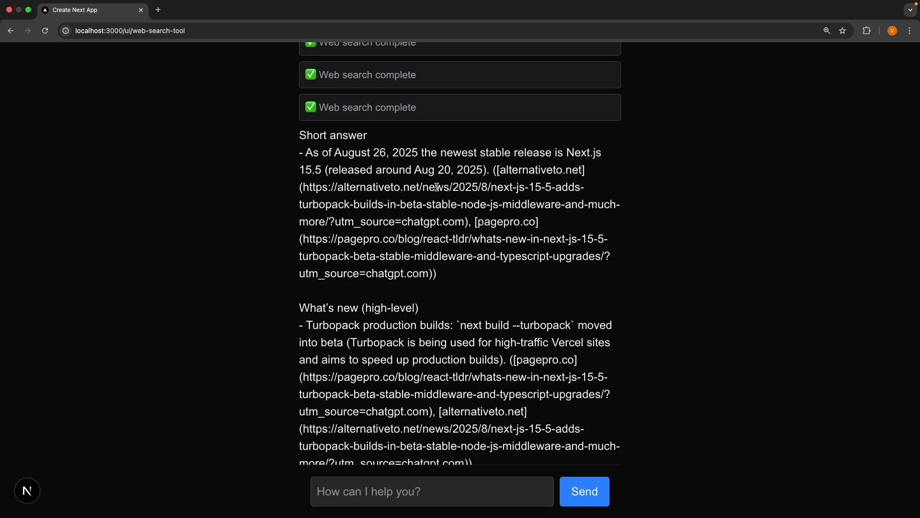
{"action": "scroll", "scroll_direction": "down", "scroll_amount": 3}
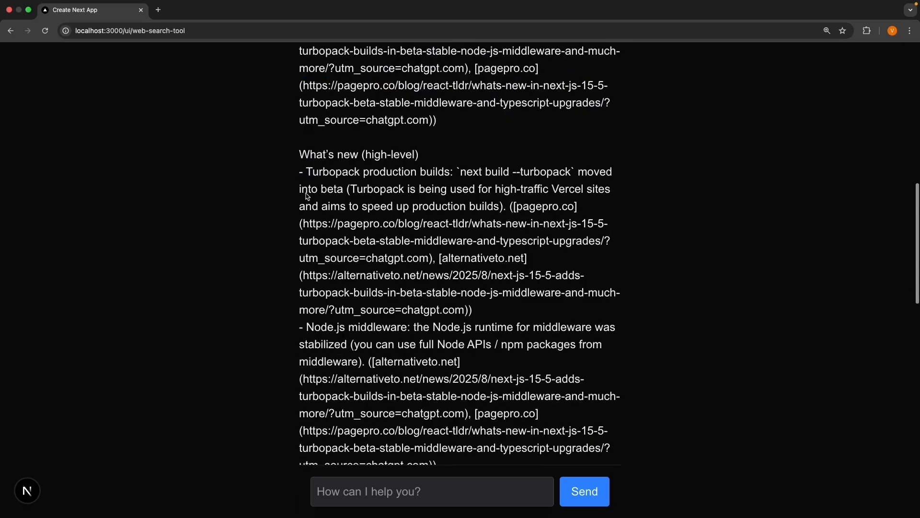
{"action": "mouse_move", "coordinate": [453, 157]}
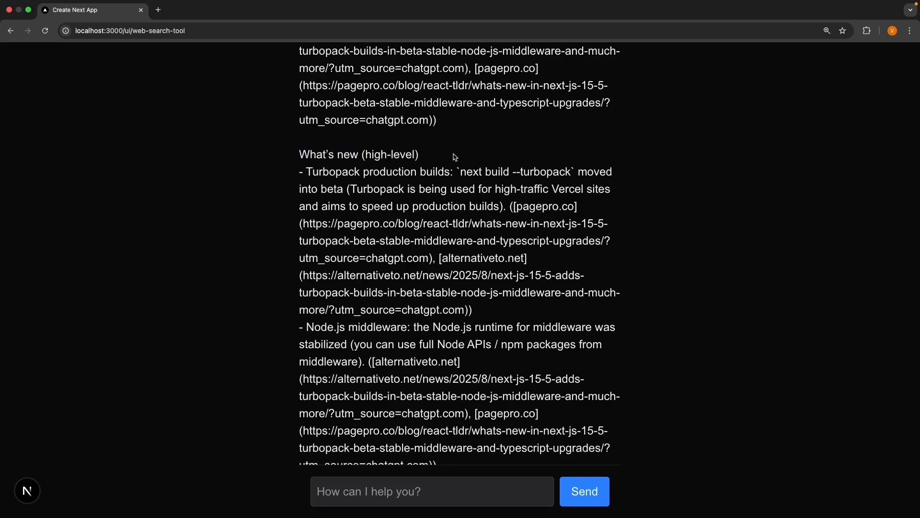
{"action": "mouse_move", "coordinate": [674, 186]}
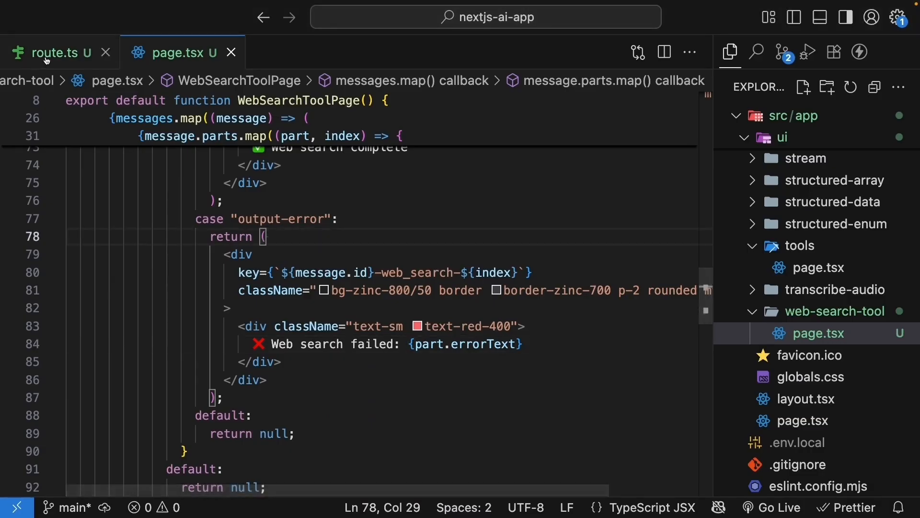
{"action": "left_click", "coordinate": [53, 52]}
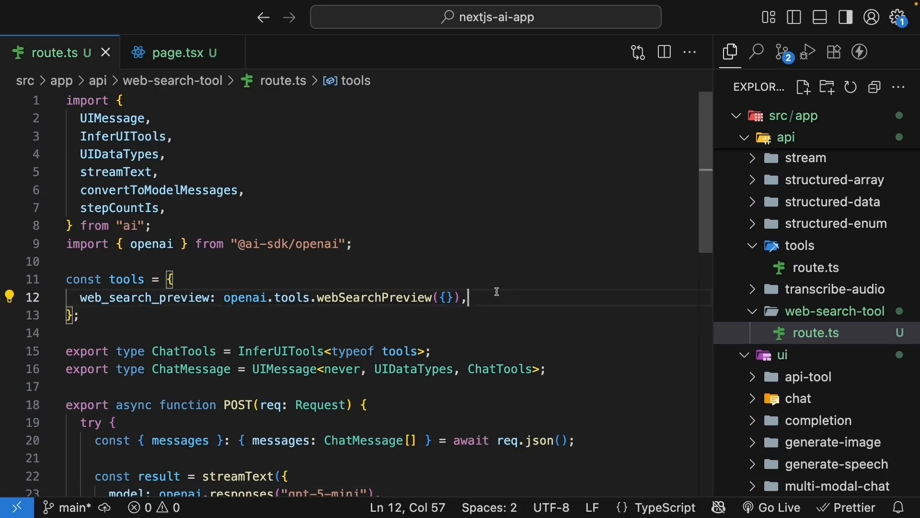
{"action": "left_click", "coordinate": [435, 244]}
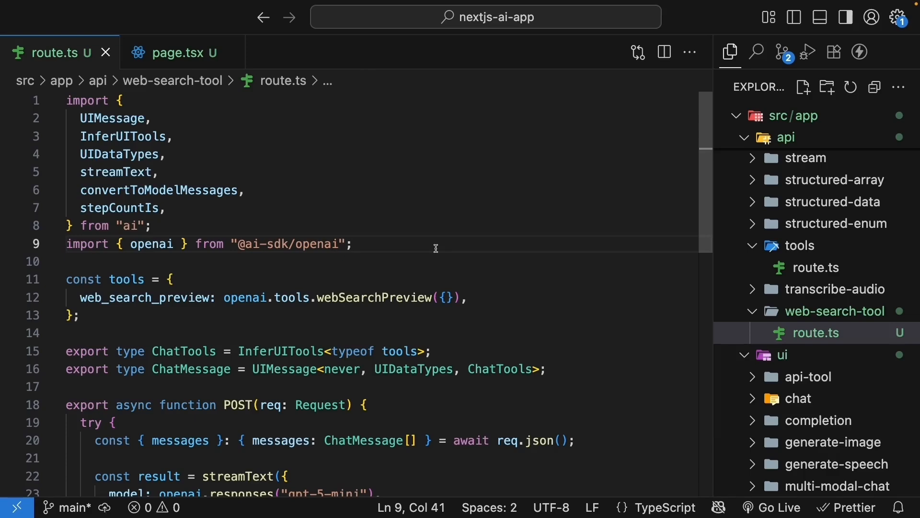
{"action": "type", "text": "import"}
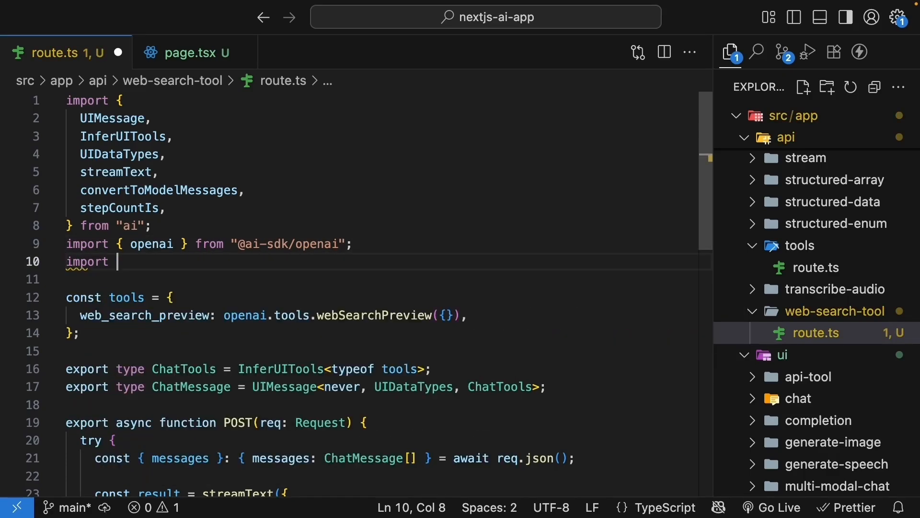
{"action": "type", "text": "{ anthropic } from \"@ai-sdk/anthropic\";"}
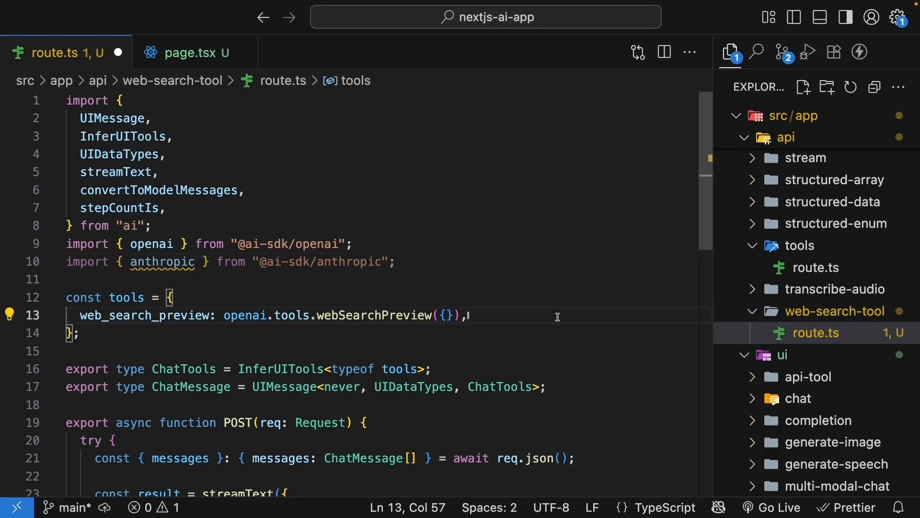
Comment out web_search_preview and add web_search: anthropic.tools.webSearch_20250305({ maxUses: 1 }).
{"action": "key", "text": "Ctrl+/"}
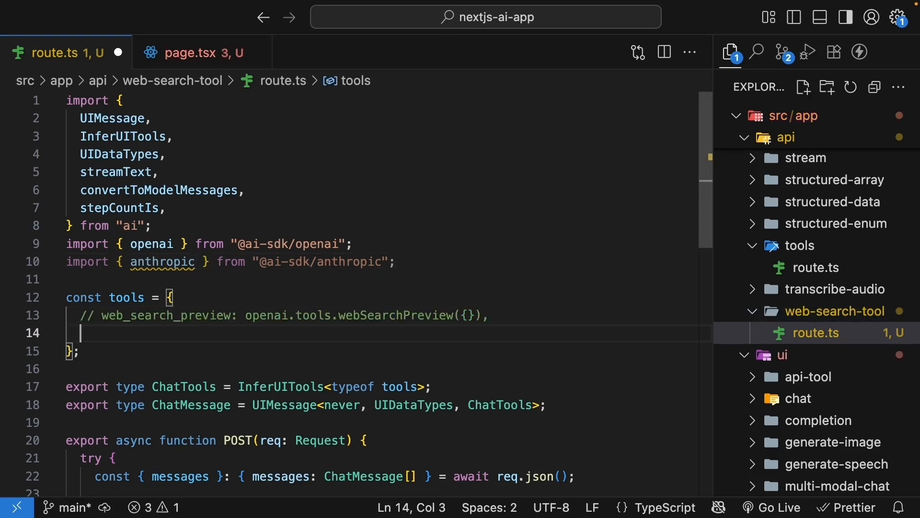
{"action": "type", "text": "web"}
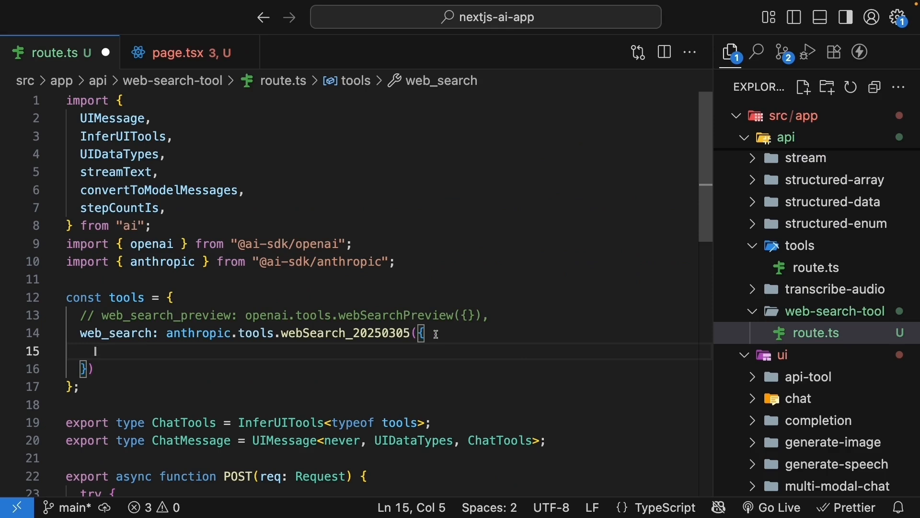
{"action": "type", "text": "maxUses"}
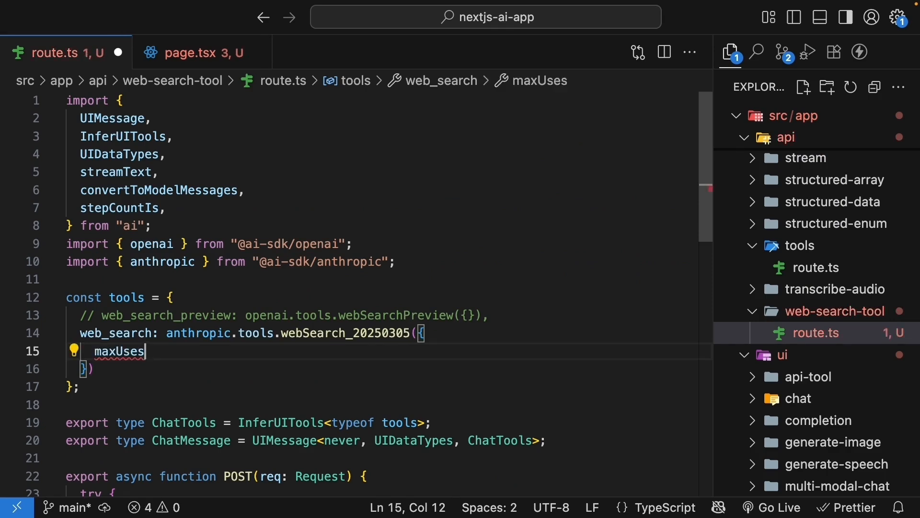
{"action": "type", "text": ": 1"}
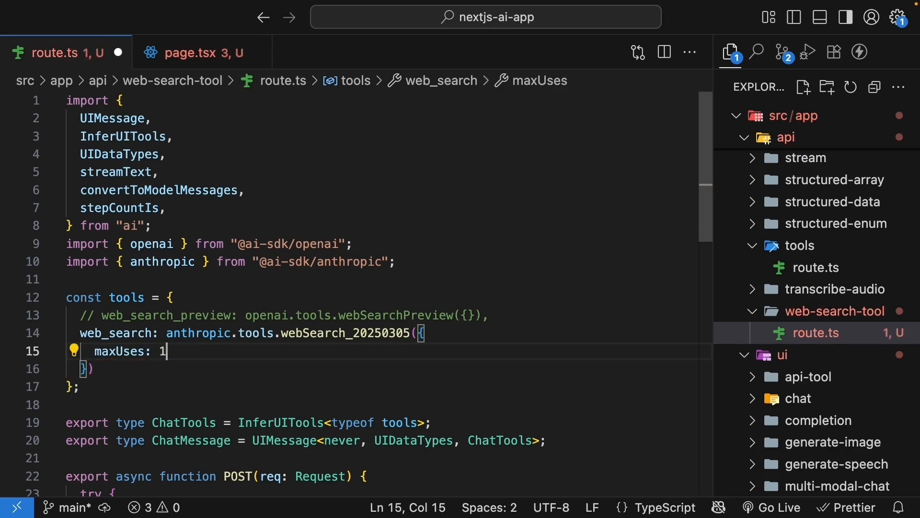
{"action": "type", "text": ","}
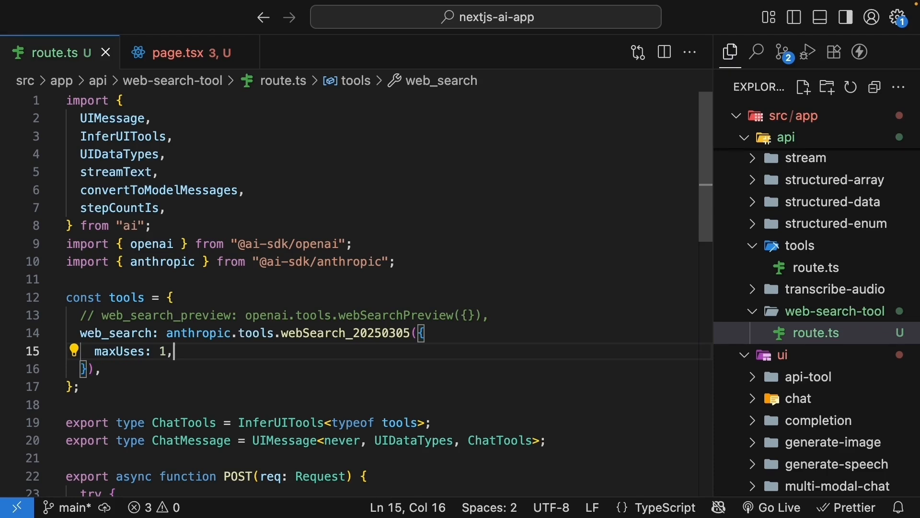
{"action": "scroll", "scroll_direction": "down", "scroll_amount": 3}
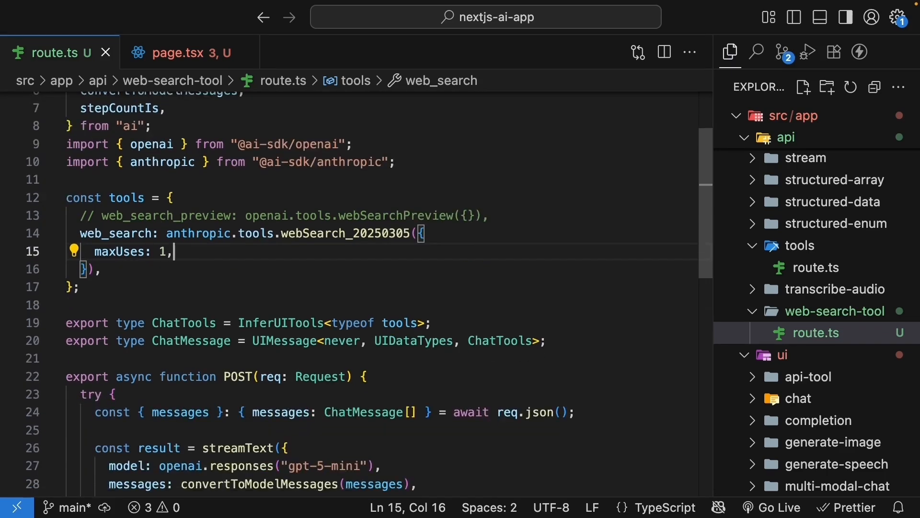
Comment out the gpt-5-mini model and set model: anthropic("claude-sonnet-4-20250514").
{"action": "scroll", "scroll_direction": "down", "scroll_amount": 3}
{"action": "type", "text": "model: anthropic(\"claude\")"}
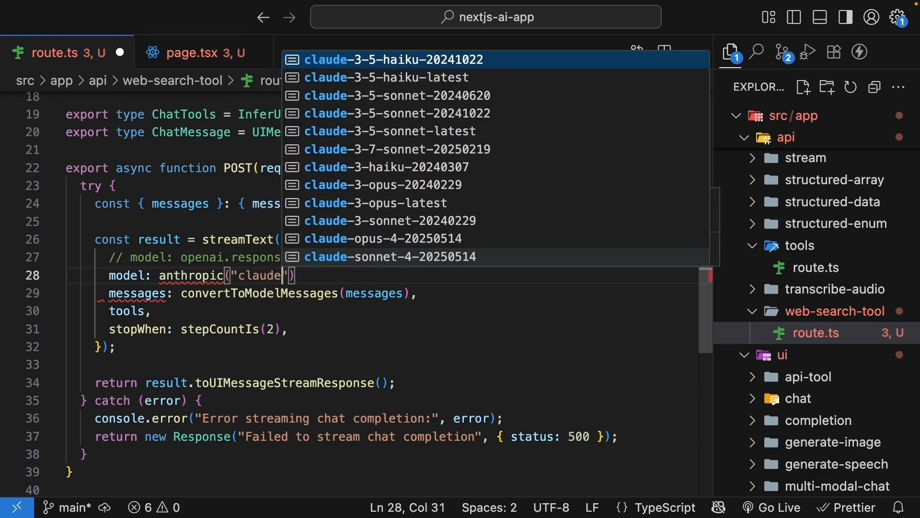
{"action": "left_click", "coordinate": [391, 257]}
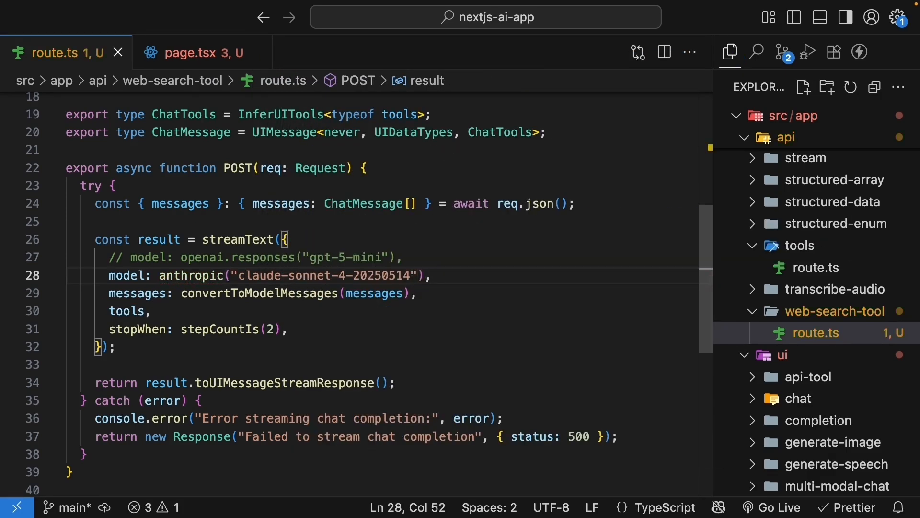
{"action": "mouse_move", "coordinate": [499, 279]}
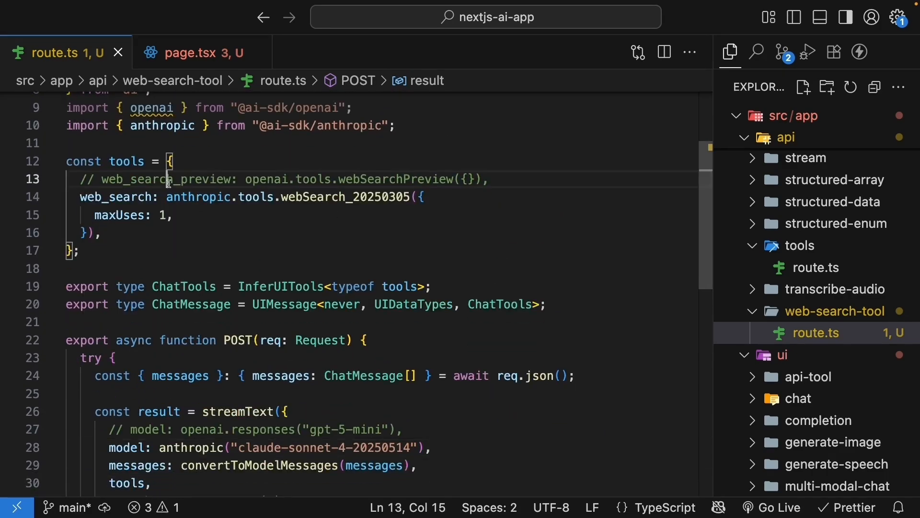
{"action": "left_click", "coordinate": [194, 52]}
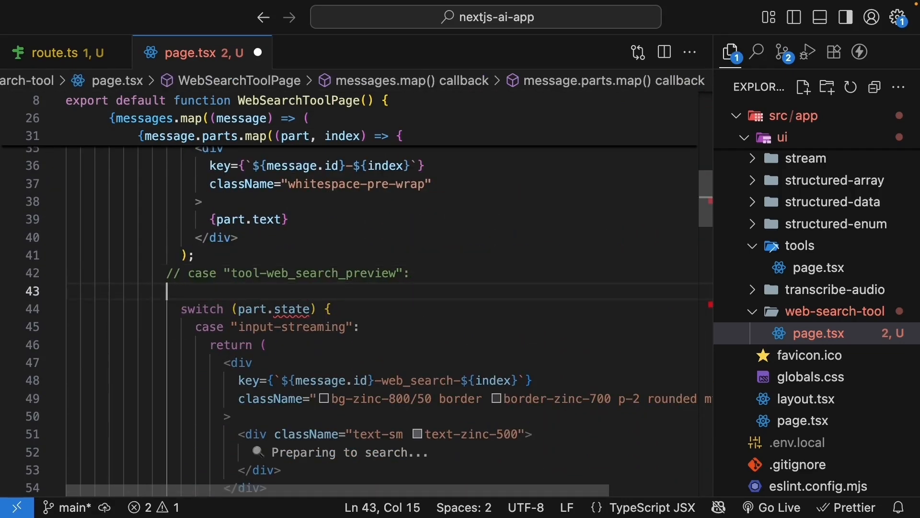
In page.tsx, comment out case "tool-web_search_preview" and add case "tool-web_search".
{"action": "type", "text": "case \"tool-web_search\":"}
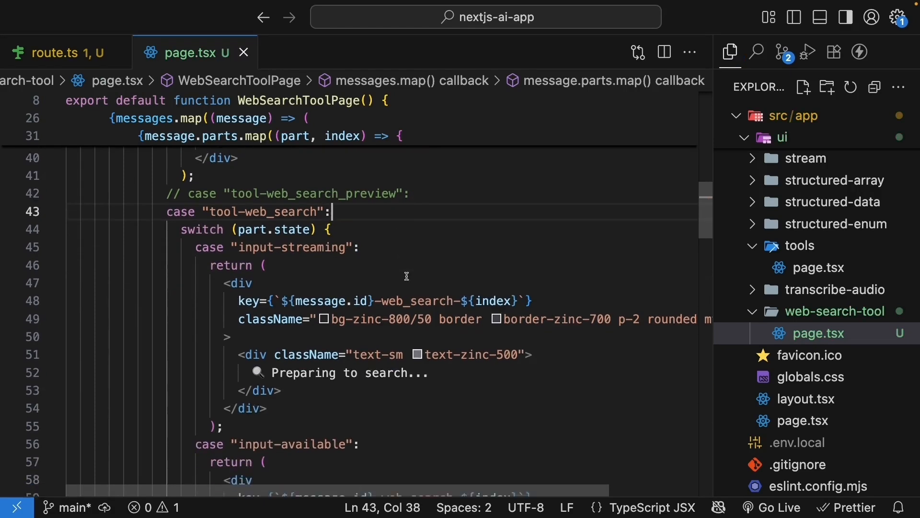
{"action": "scroll", "scroll_direction": "down", "scroll_amount": 3}
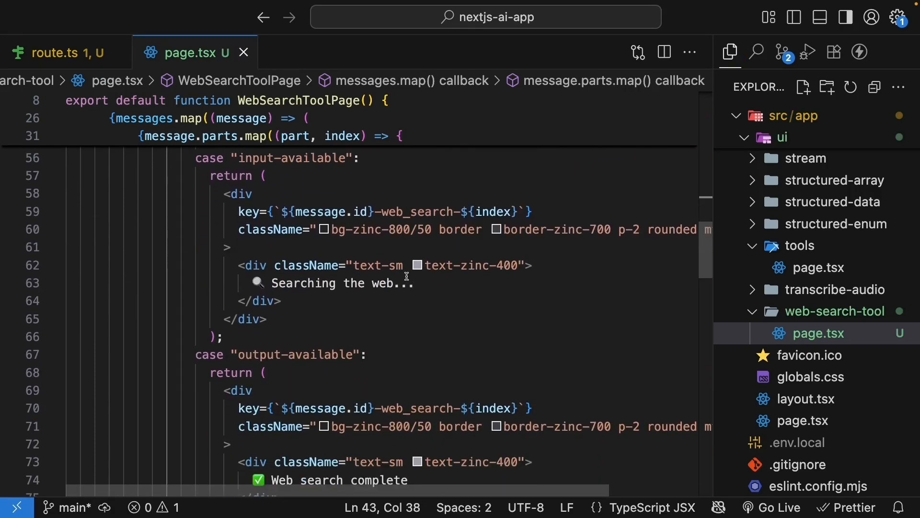
{"action": "scroll", "scroll_direction": "down", "scroll_amount": 3}
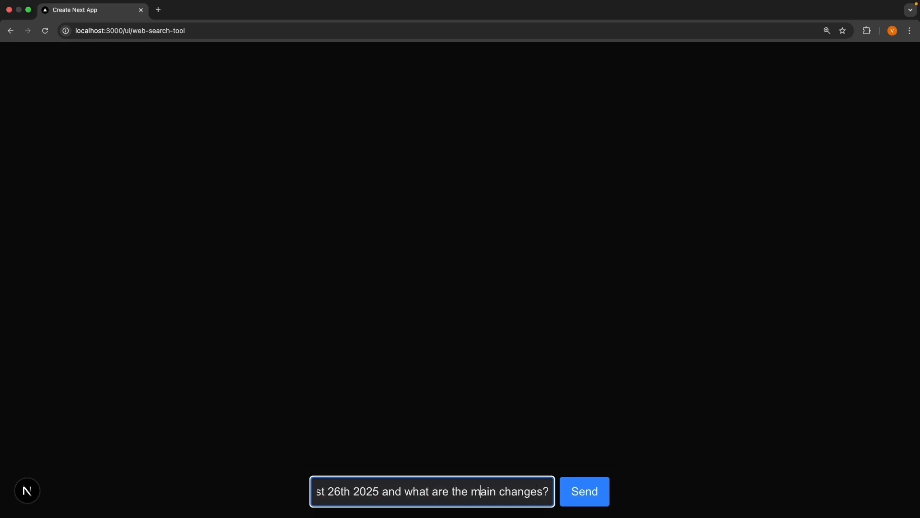
Send the latest-Next.js-version question and scroll through the web-searched answer naming Next.js 15.5.
{"action": "left_click", "coordinate": [583, 491]}
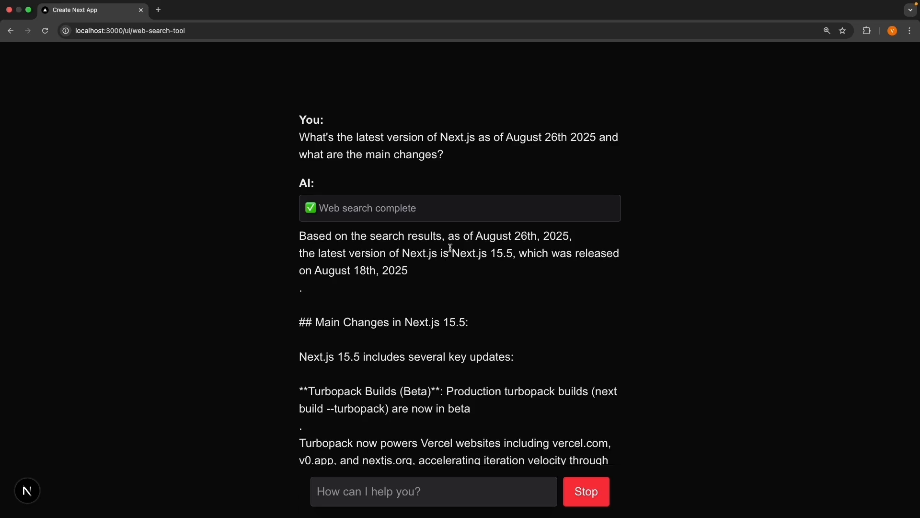
{"action": "mouse_move", "coordinate": [392, 266]}
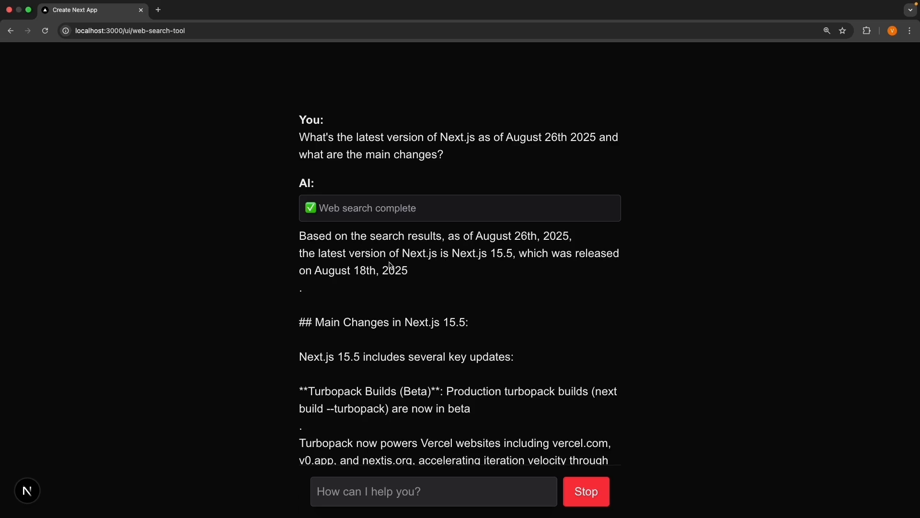
{"action": "mouse_move", "coordinate": [509, 265]}
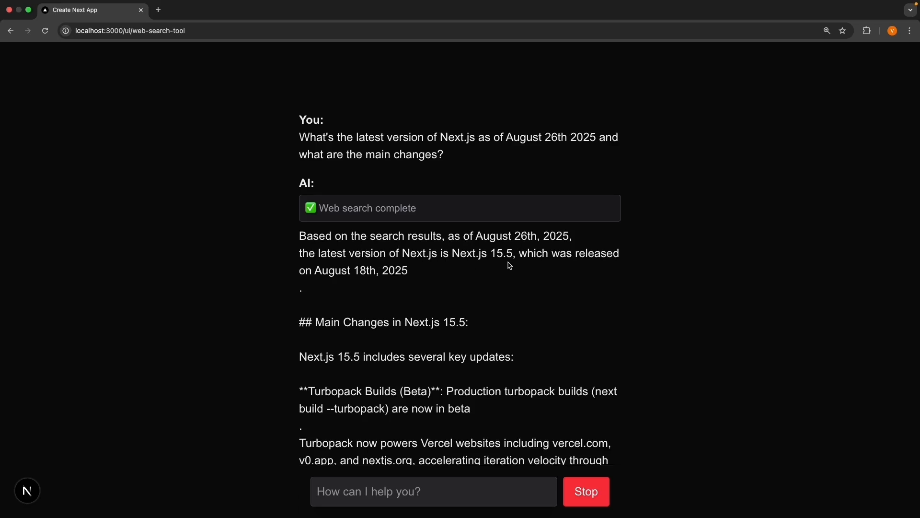
{"action": "mouse_move", "coordinate": [546, 264]}
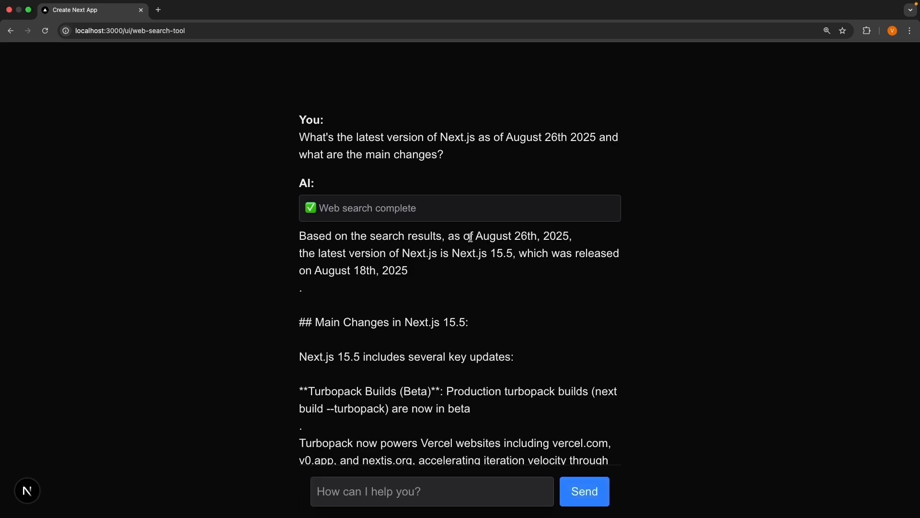
{"action": "mouse_move", "coordinate": [463, 237]}
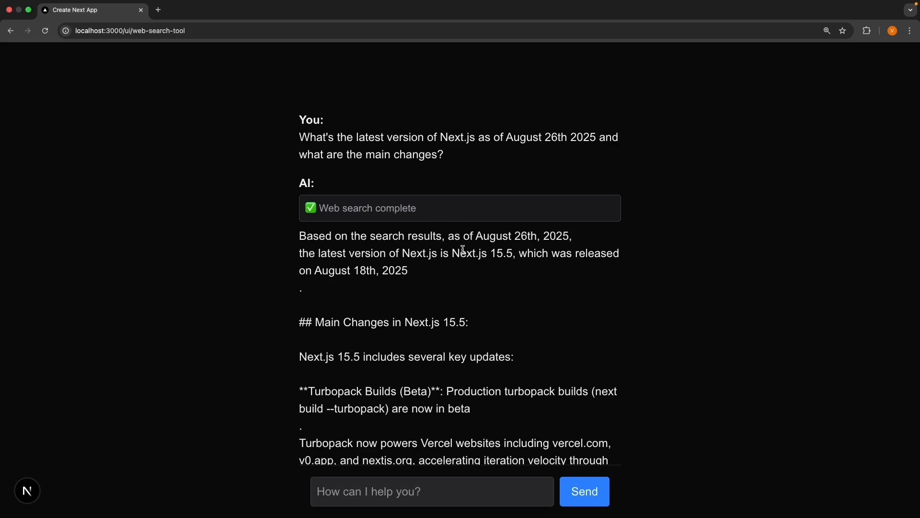
{"action": "mouse_move", "coordinate": [508, 246]}
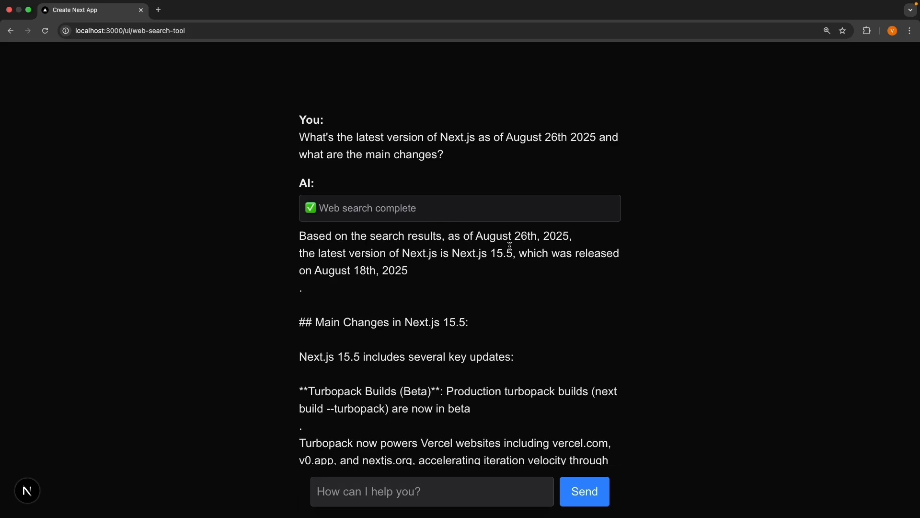
{"action": "mouse_move", "coordinate": [510, 248]}
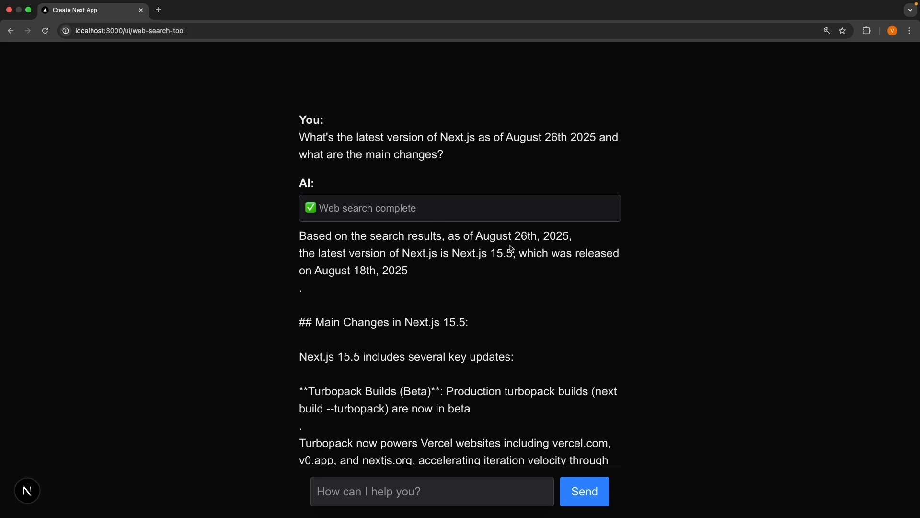
{"action": "mouse_move", "coordinate": [503, 211]}
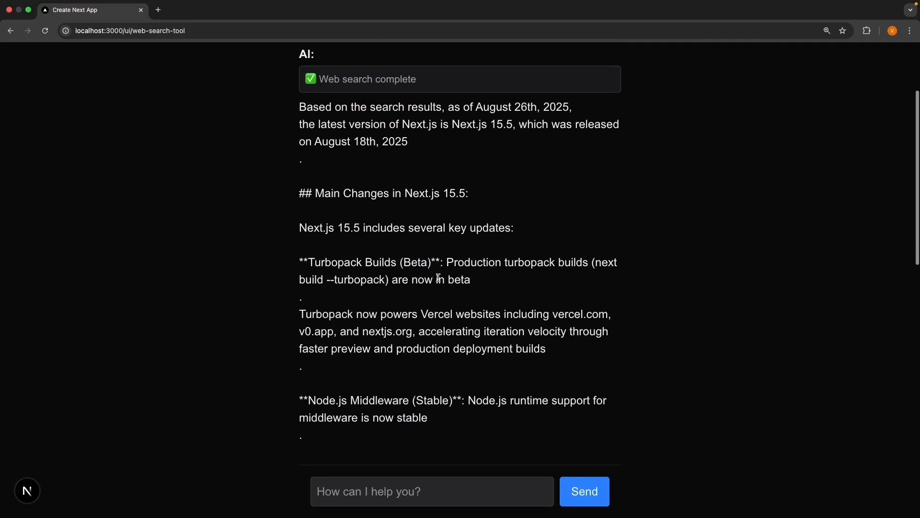
{"action": "scroll", "scroll_direction": "down", "scroll_amount": 3}
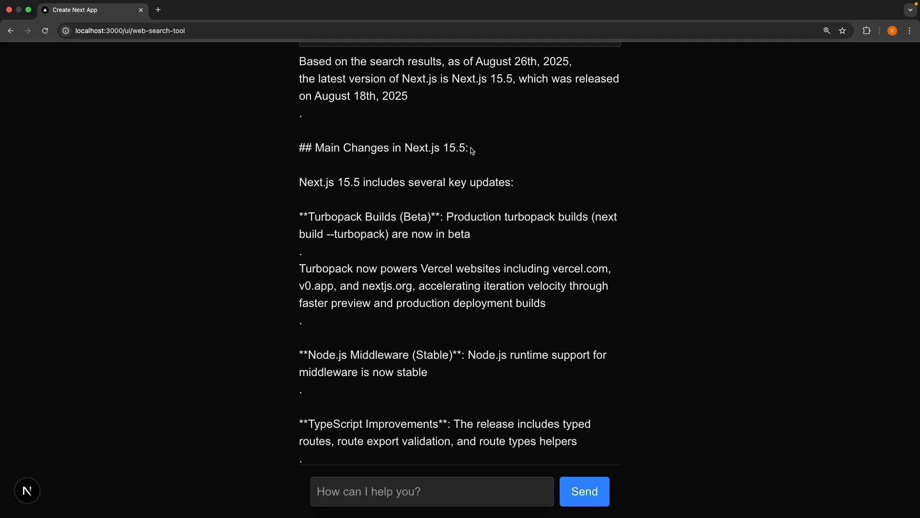
{"action": "scroll", "scroll_direction": "down", "scroll_amount": 3}
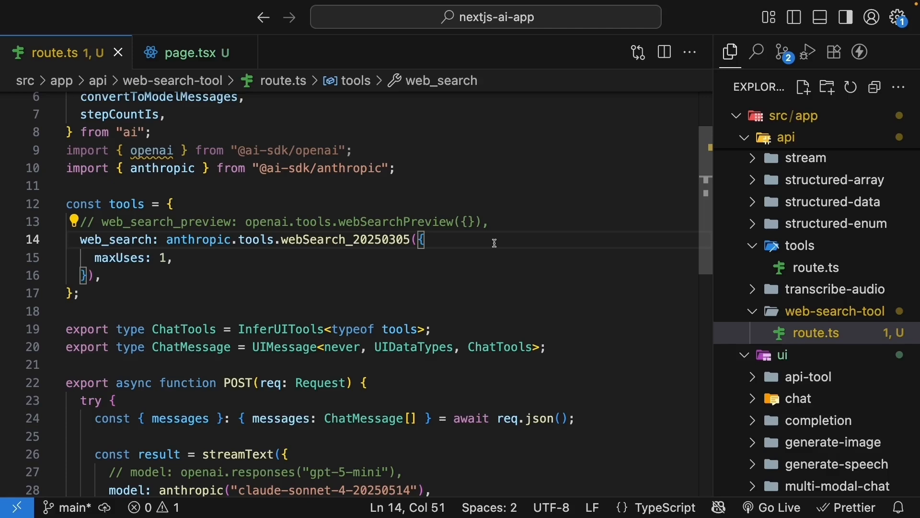
Scroll page.tsx to the 'Web search complete' and 'Web search failed' states.
{"action": "left_click", "coordinate": [189, 52]}
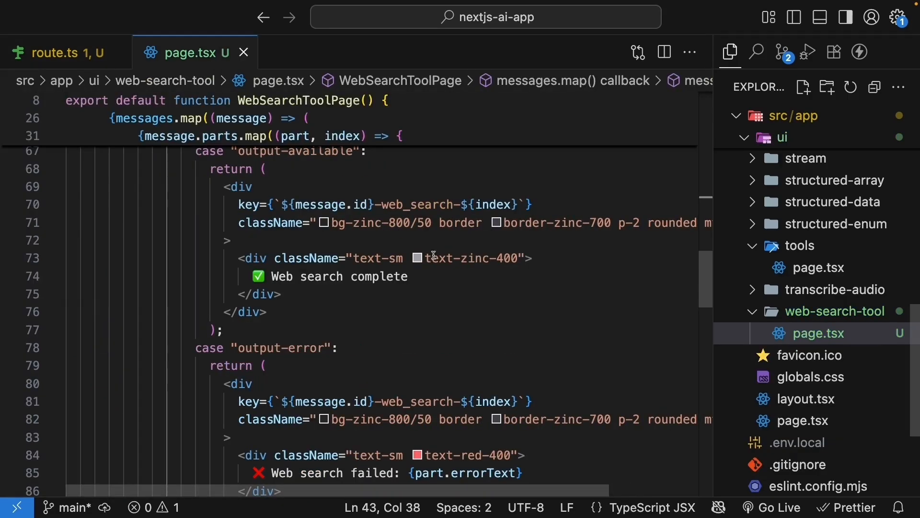
{"action": "scroll", "scroll_direction": "down", "scroll_amount": 3}
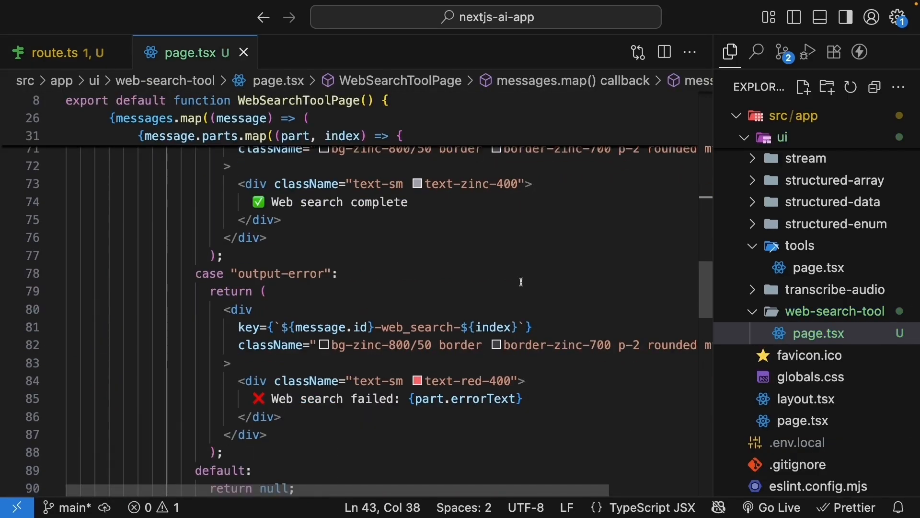